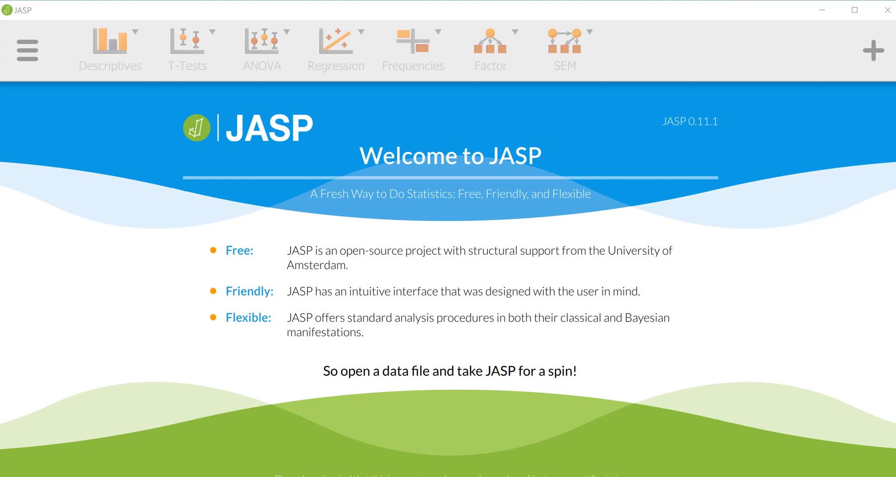
# - Open the file menu's Recent Files list to find ancova problem.csv
pyautogui.click(27, 50)
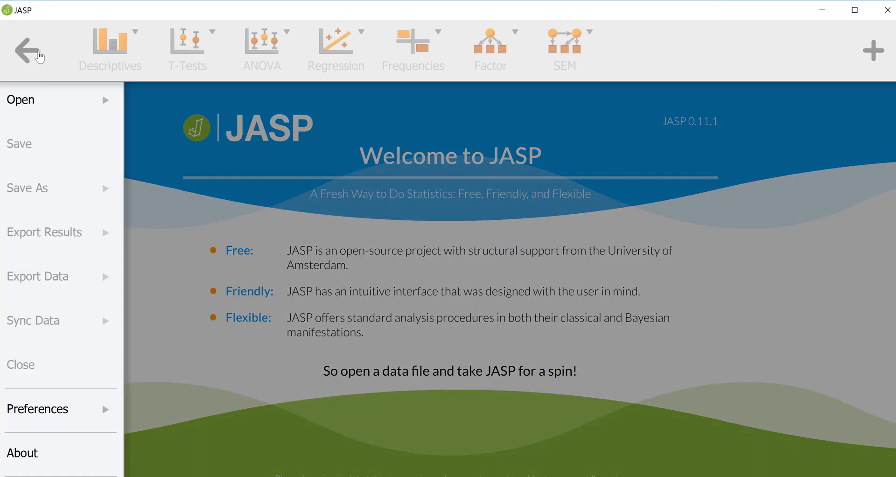
pyautogui.click(20, 99)
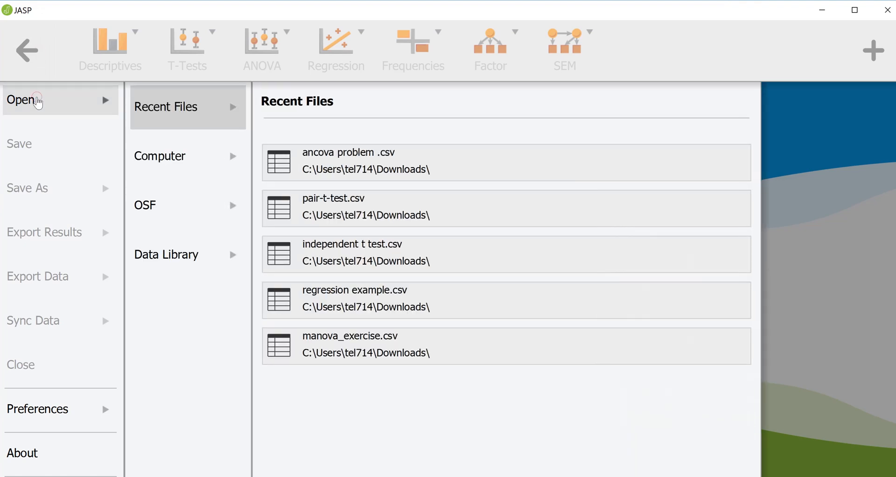
pyautogui.moveTo(312, 160)
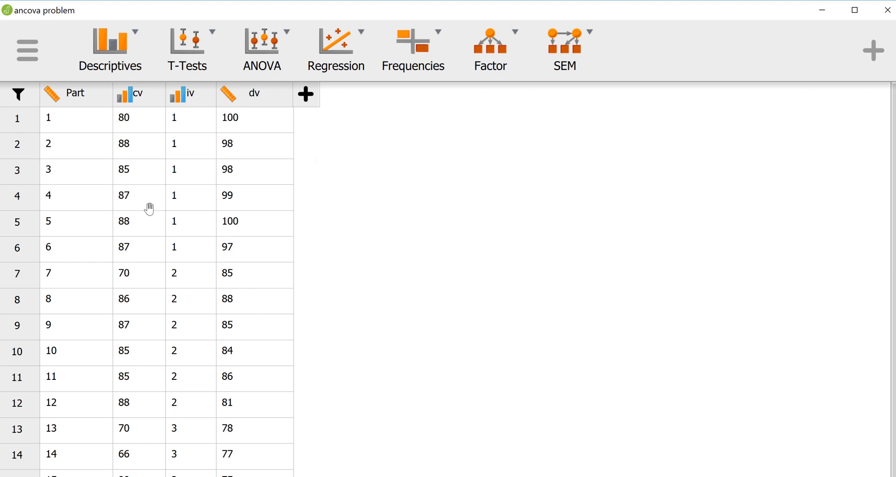
pyautogui.moveTo(81, 125)
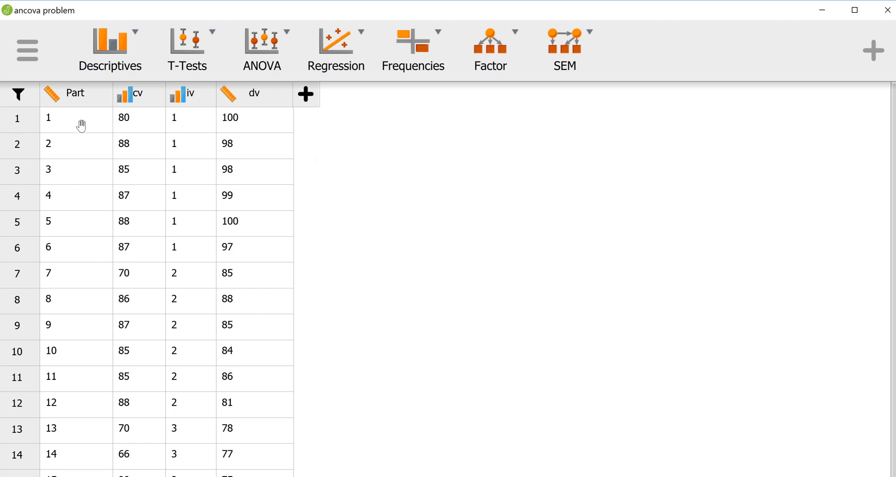
pyautogui.moveTo(86, 108)
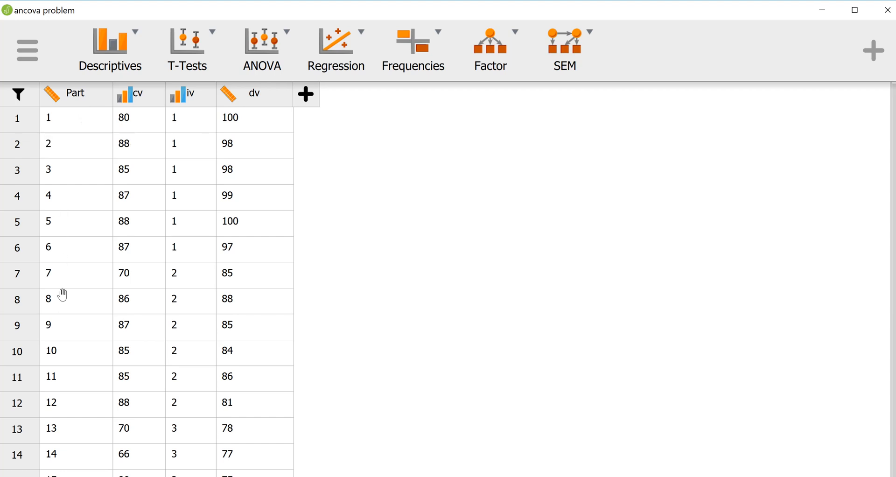
pyautogui.moveTo(145, 123)
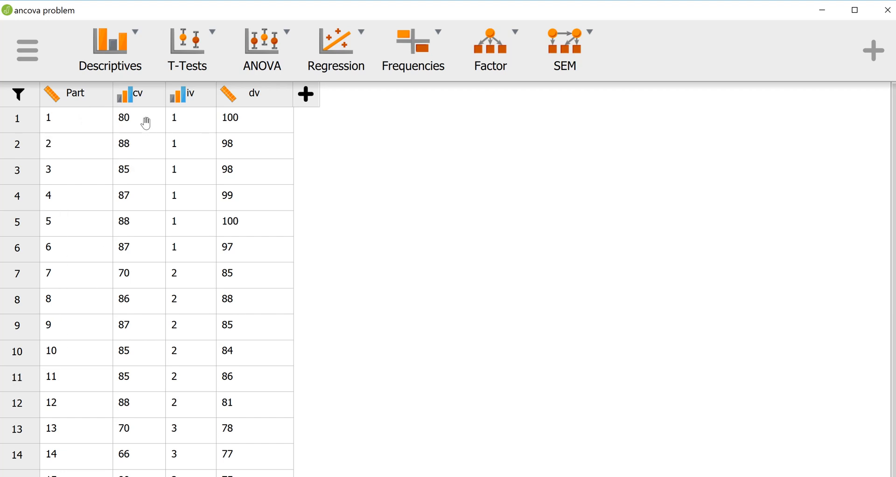
pyautogui.moveTo(129, 373)
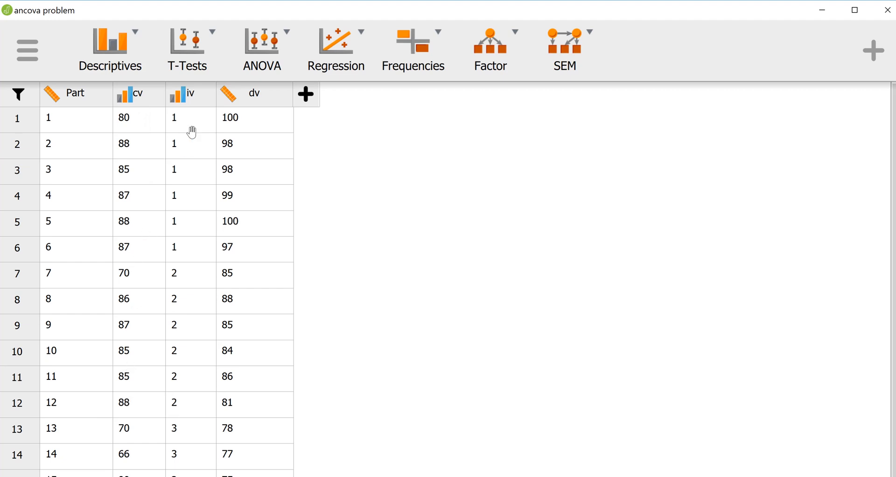
pyautogui.moveTo(198, 141)
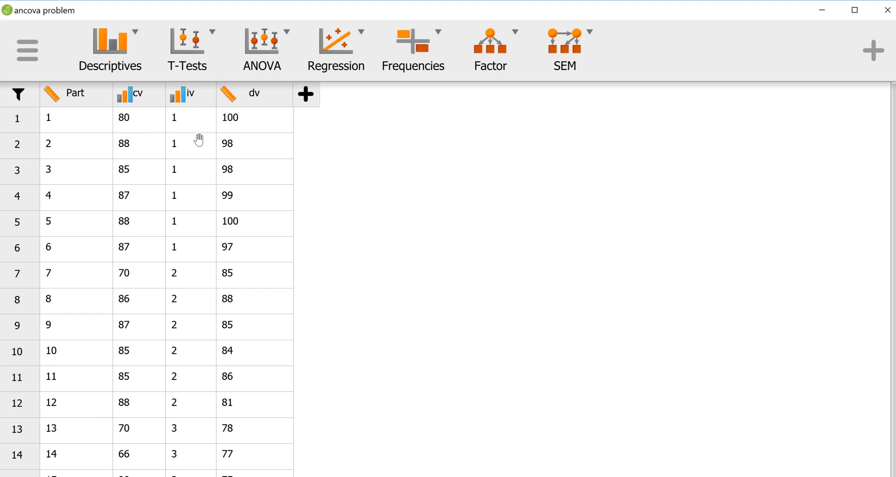
pyautogui.moveTo(181, 332)
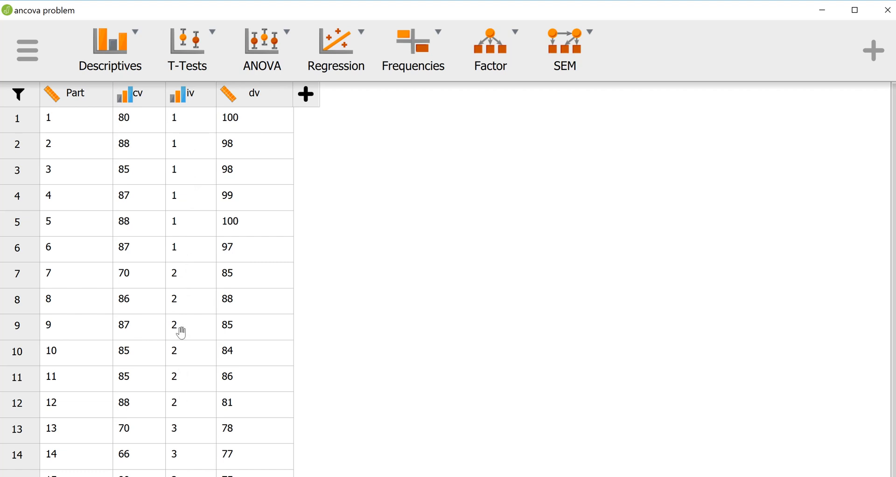
pyautogui.moveTo(184, 249)
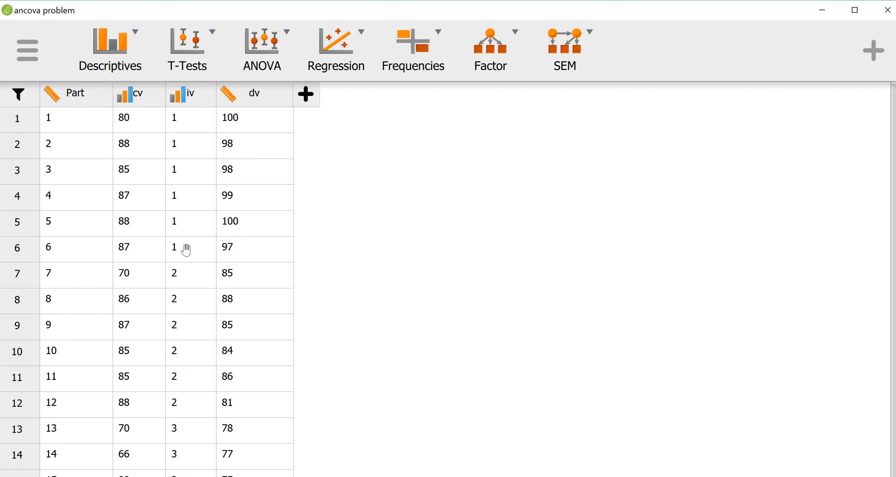
pyautogui.moveTo(193, 97)
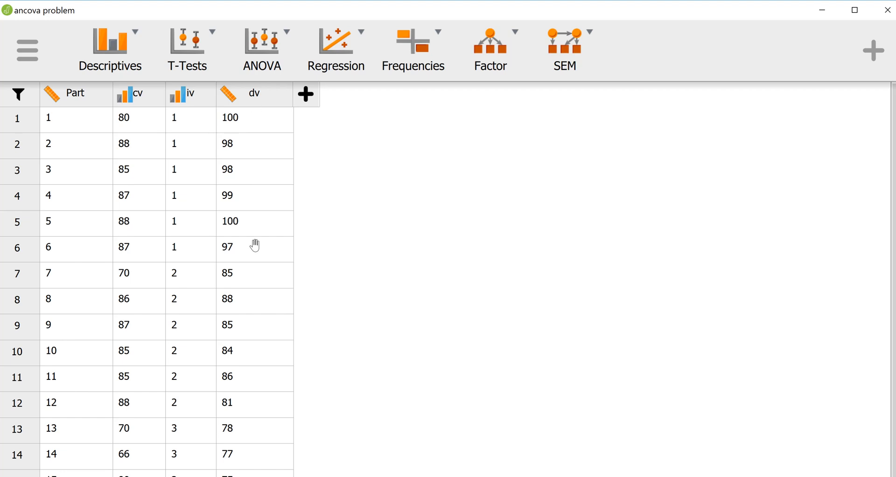
pyautogui.moveTo(246, 438)
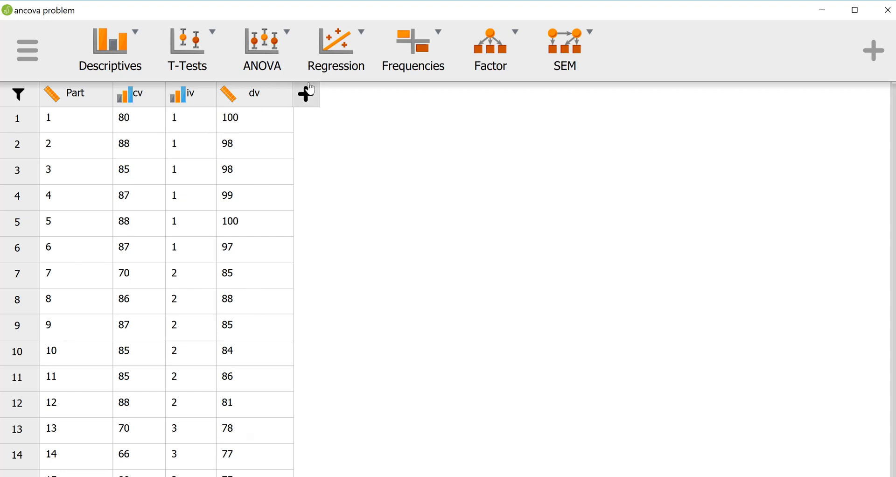
# - Show the ANOVA ribbon menu listing ANCOVA and related analyses
pyautogui.click(261, 49)
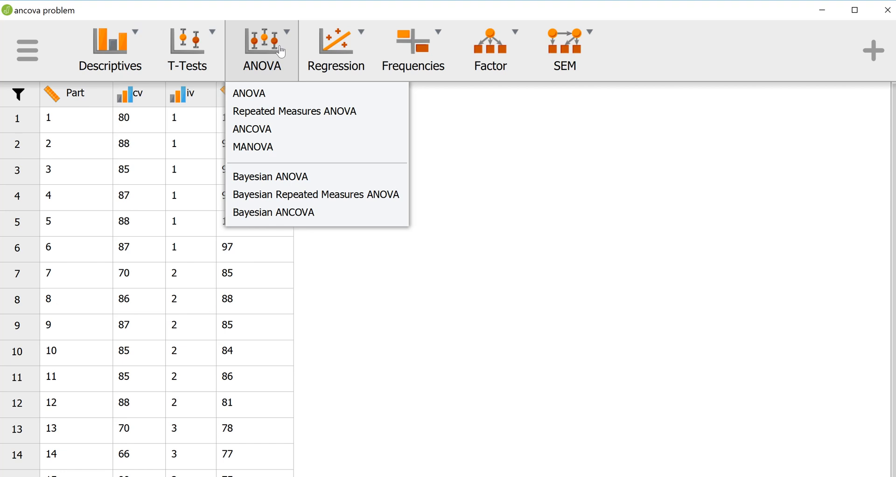
pyautogui.moveTo(252, 129)
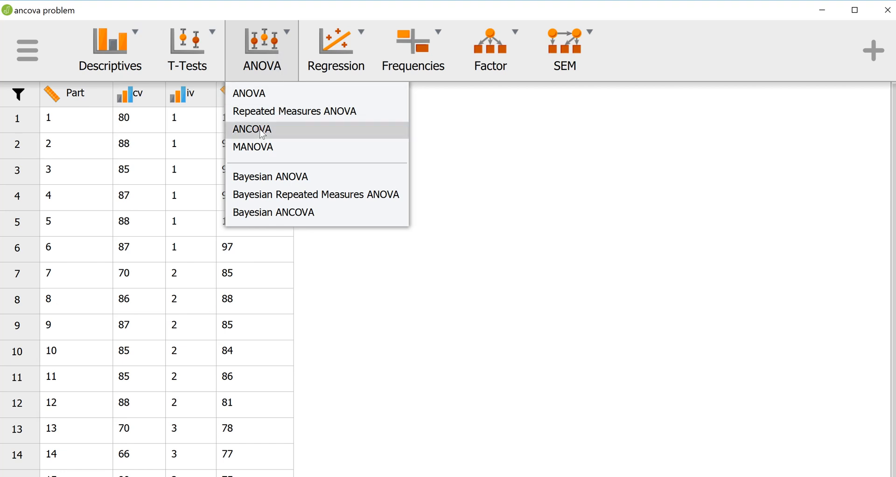
# - Start an ANCOVA with dv as dependent variable, iv as fixed factor, cv as covariate
pyautogui.click(252, 129)
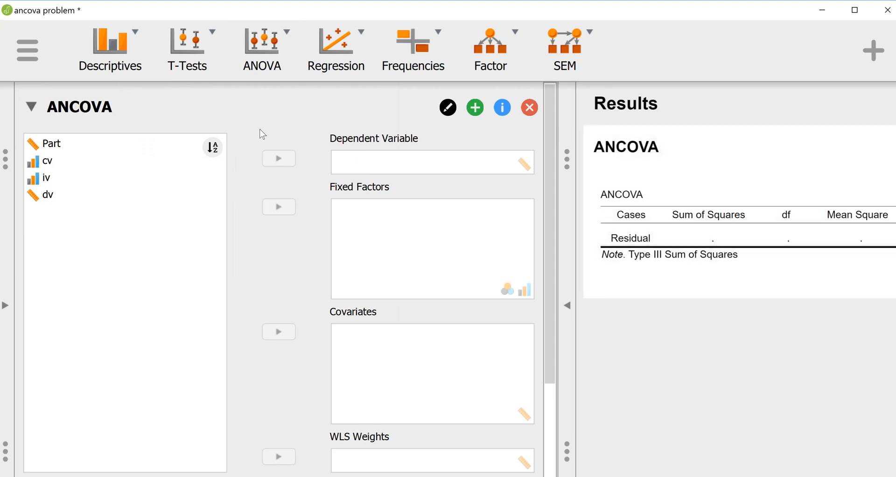
pyautogui.click(47, 194)
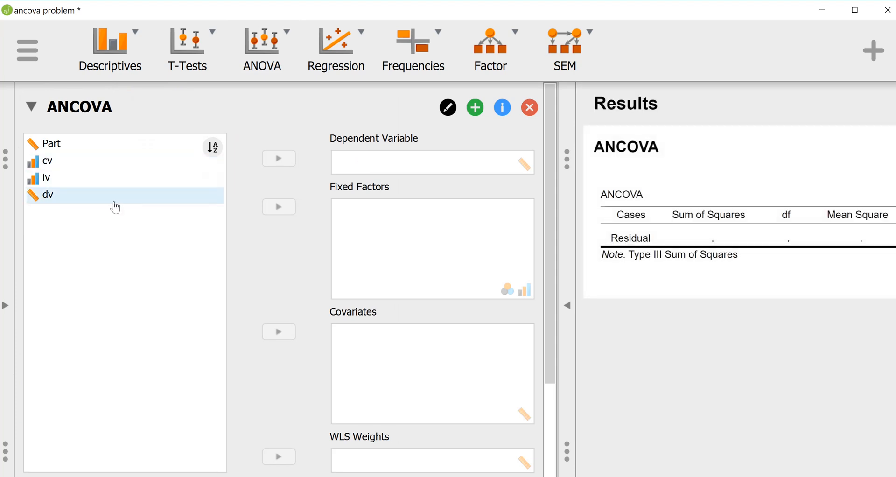
pyautogui.click(47, 194)
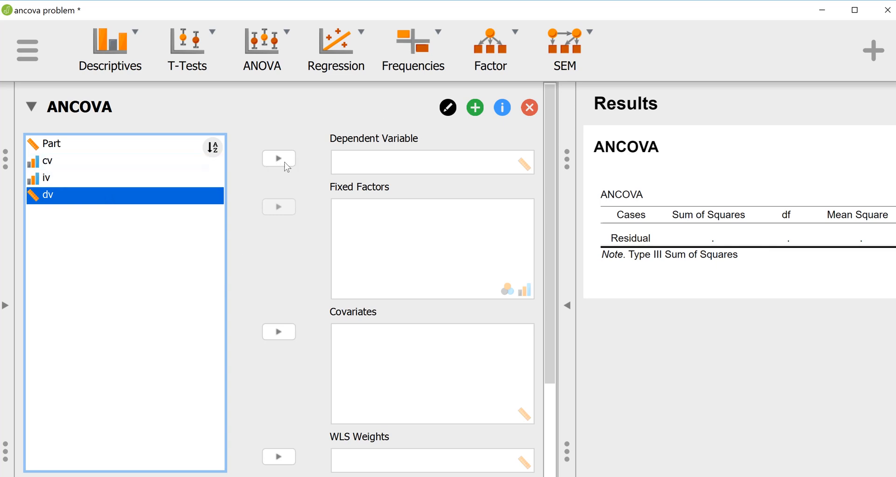
pyautogui.click(279, 158)
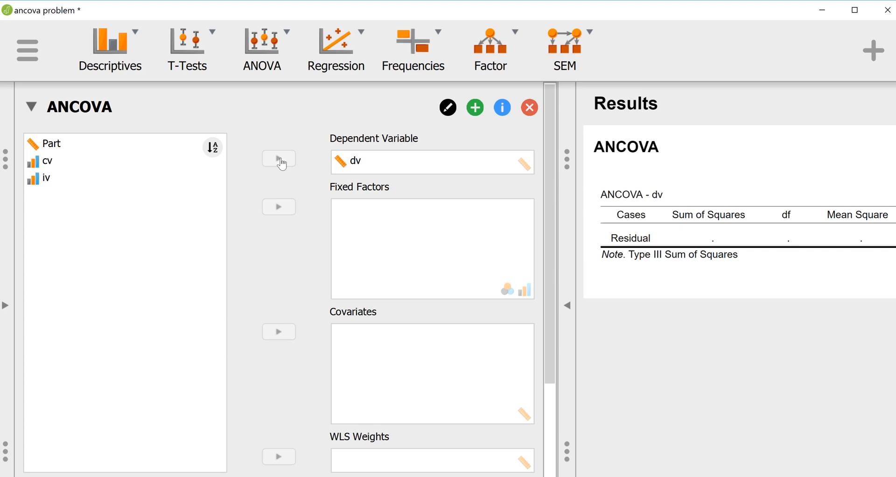
pyautogui.moveTo(268, 166)
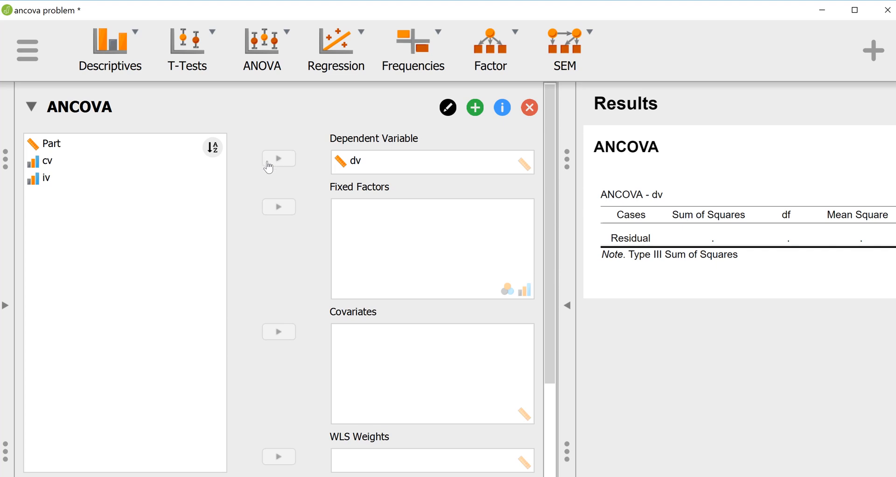
pyautogui.click(44, 178)
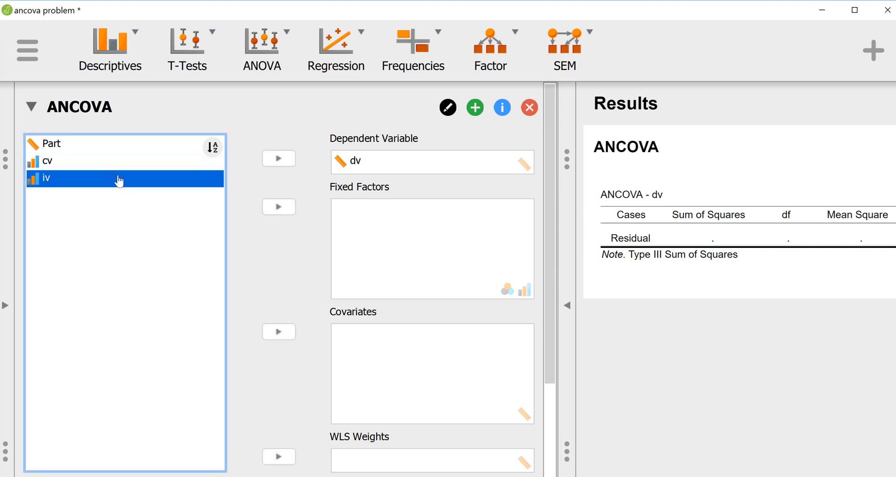
pyautogui.moveTo(279, 207)
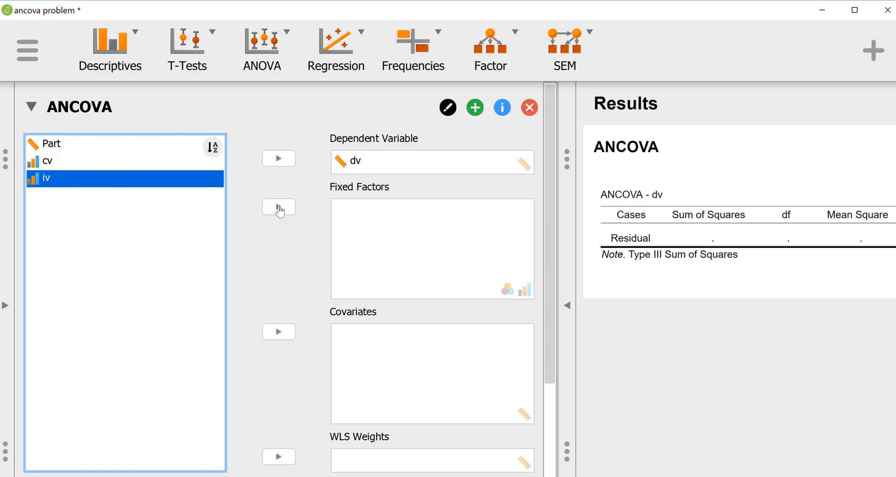
pyautogui.click(280, 207)
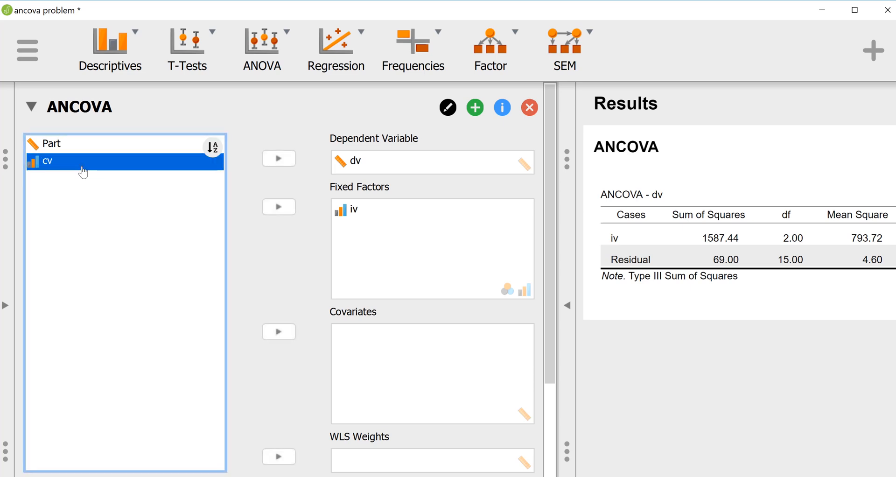
pyautogui.moveTo(280, 332)
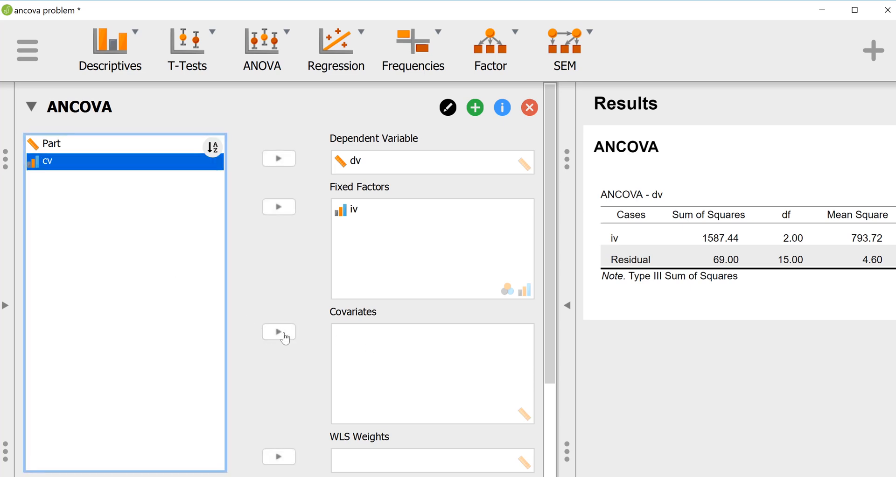
pyautogui.click(279, 332)
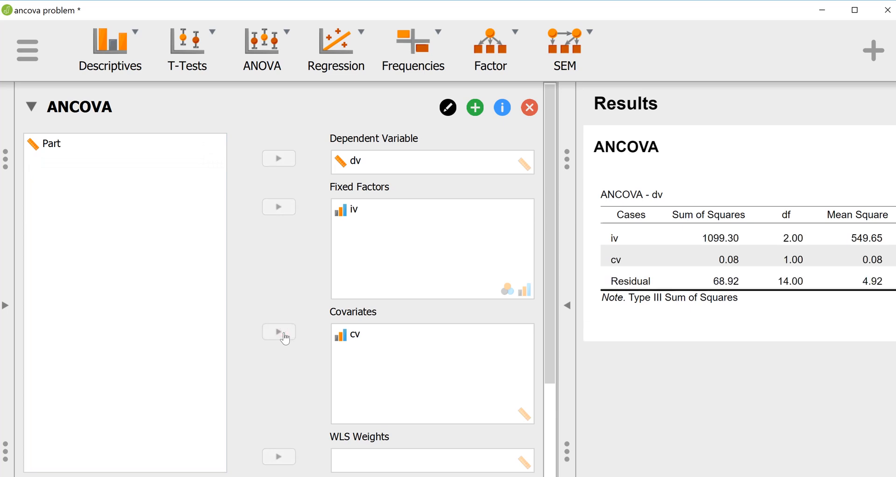
pyautogui.moveTo(387, 274)
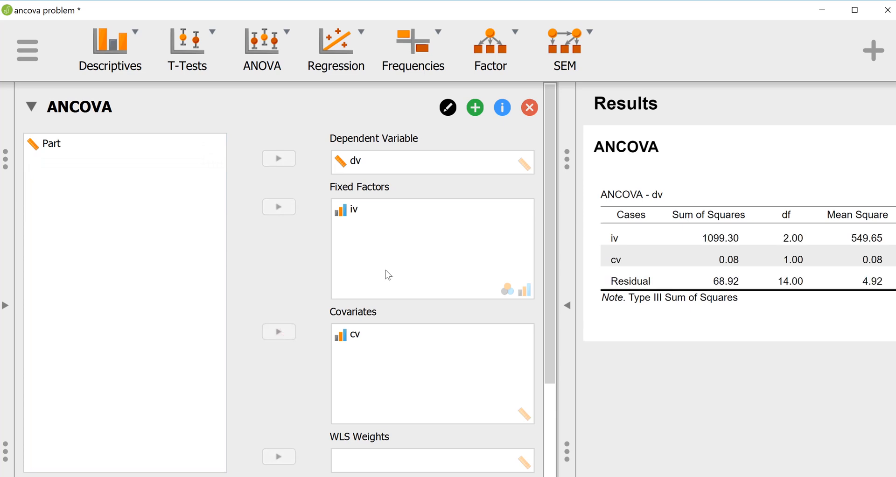
pyautogui.moveTo(308, 290)
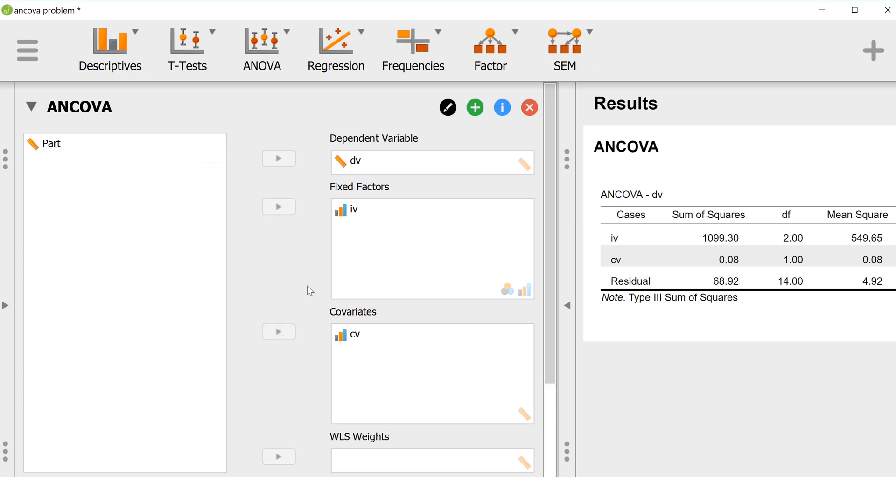
# - Scroll to the Model section showing iv and cv with Type III sums of squares
pyautogui.scroll(-3)
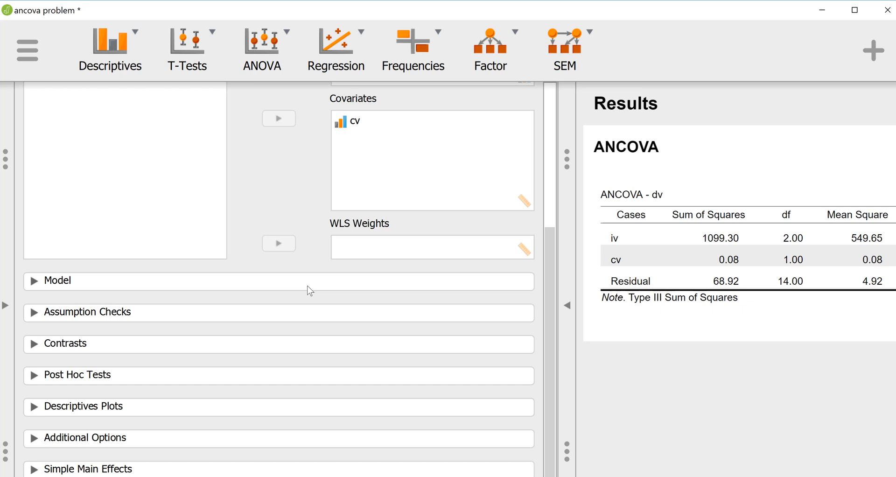
pyautogui.moveTo(305, 280)
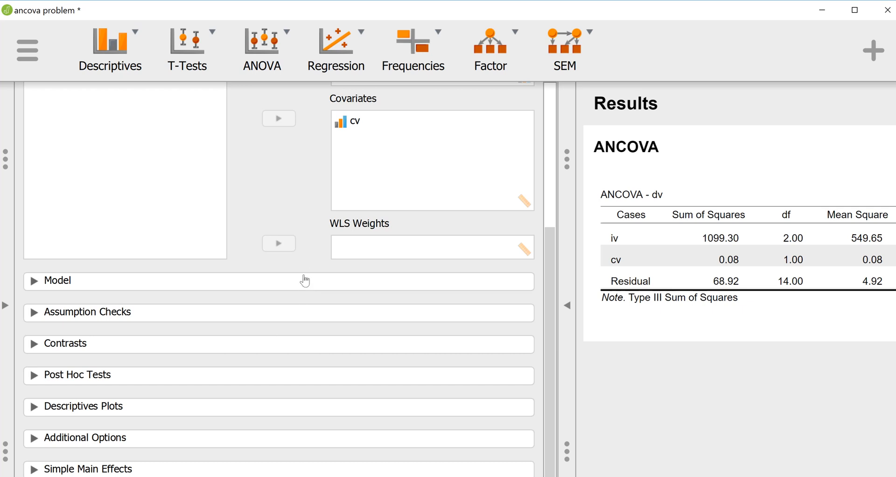
pyautogui.moveTo(233, 290)
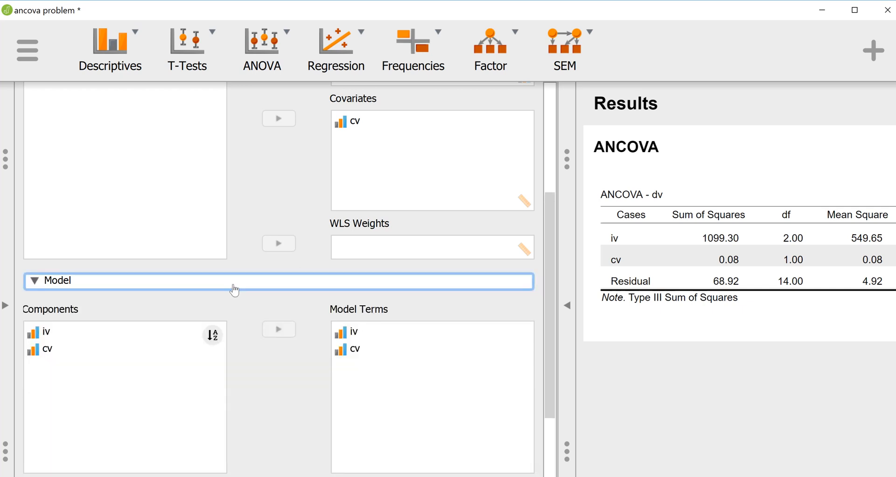
pyautogui.scroll(-3)
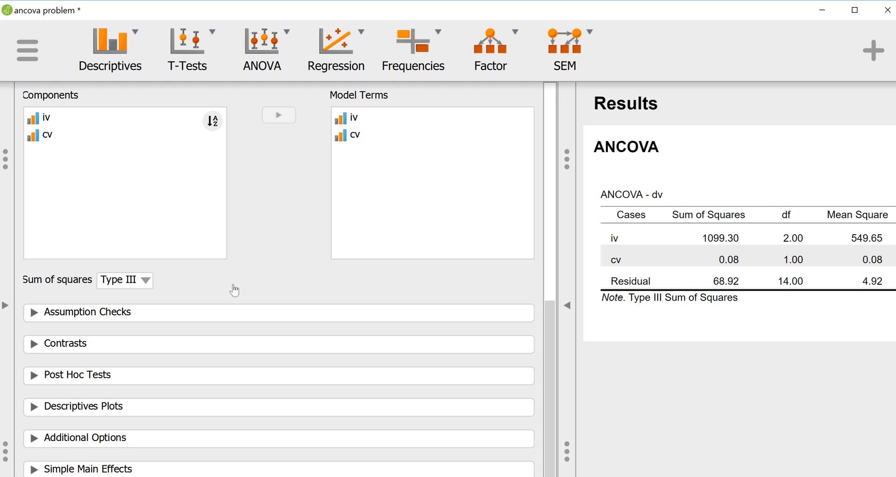
# - Add the iv * cv interaction term to Model Terms
pyautogui.click(48, 135)
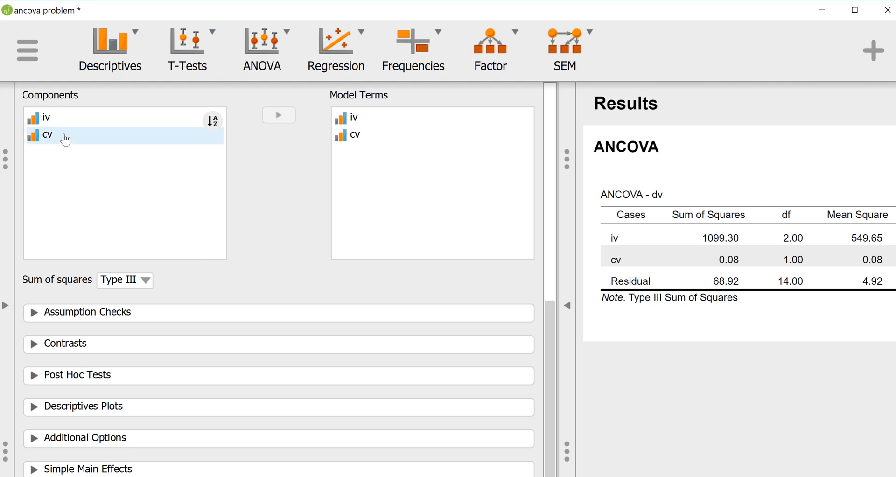
pyautogui.moveTo(56, 136)
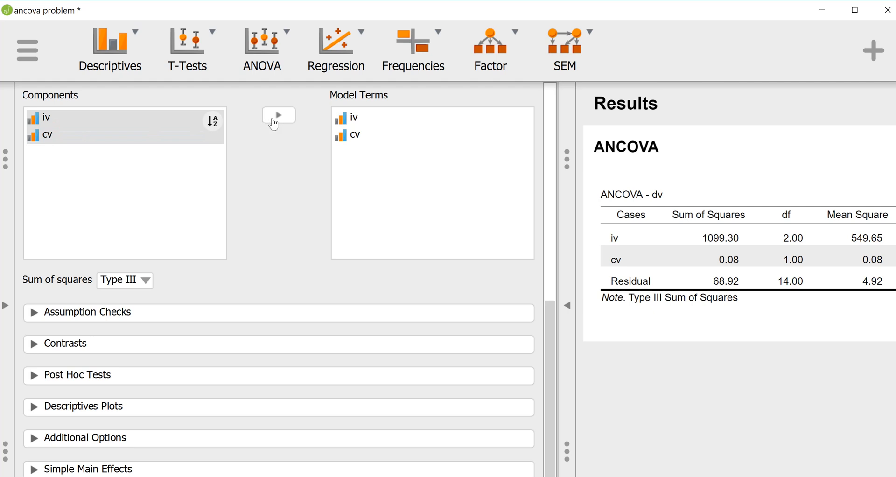
pyautogui.click(278, 115)
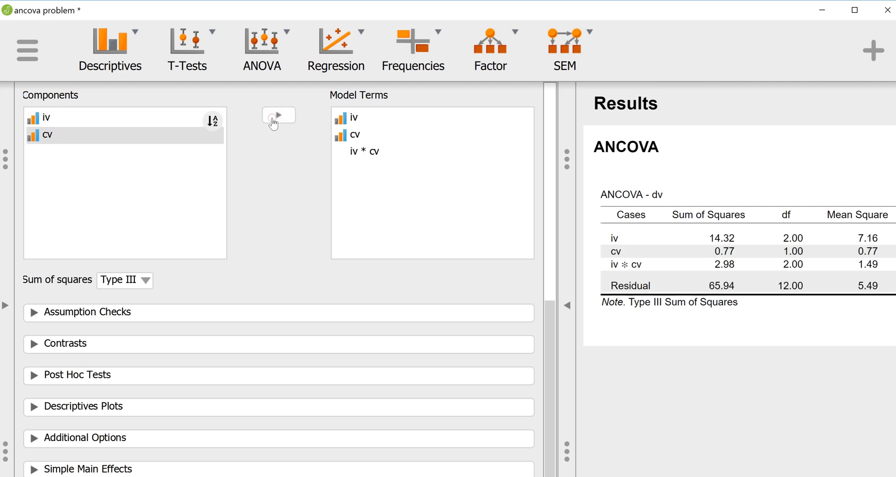
pyautogui.click(363, 151)
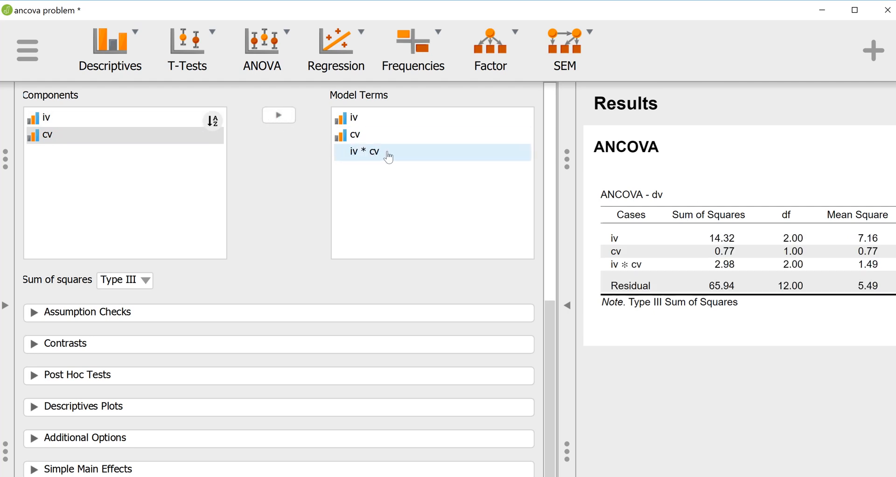
pyautogui.moveTo(407, 156)
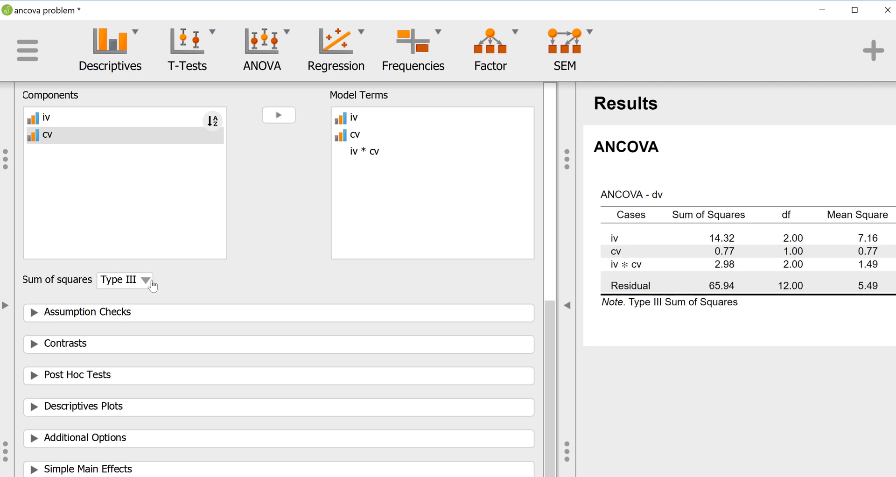
# - Switch to Type I sums of squares, order iv * cv first, and hide the options
pyautogui.click(145, 279)
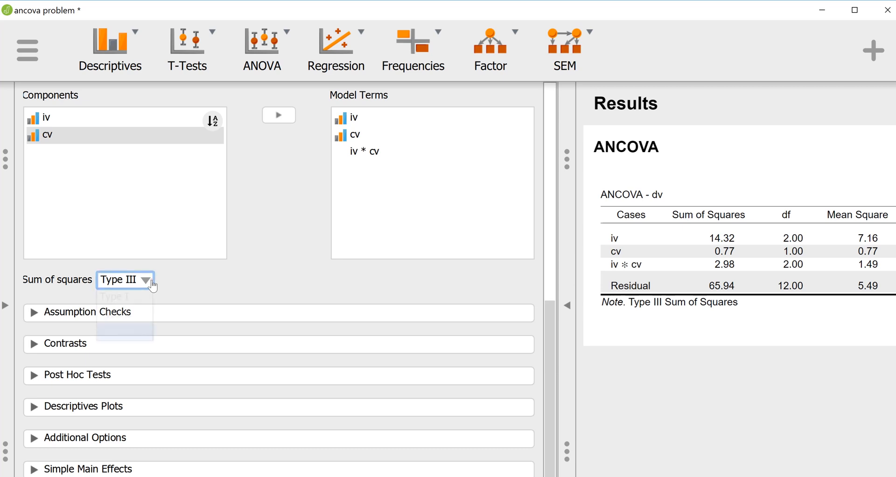
pyautogui.click(124, 280)
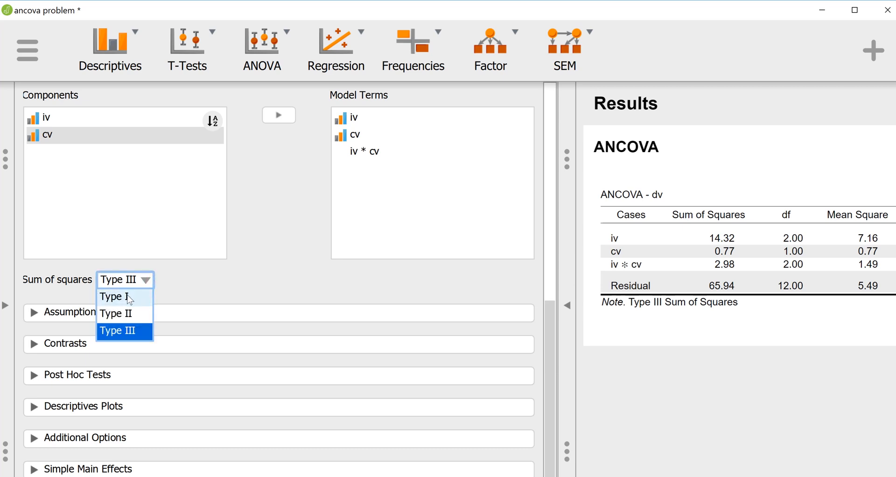
pyautogui.click(112, 296)
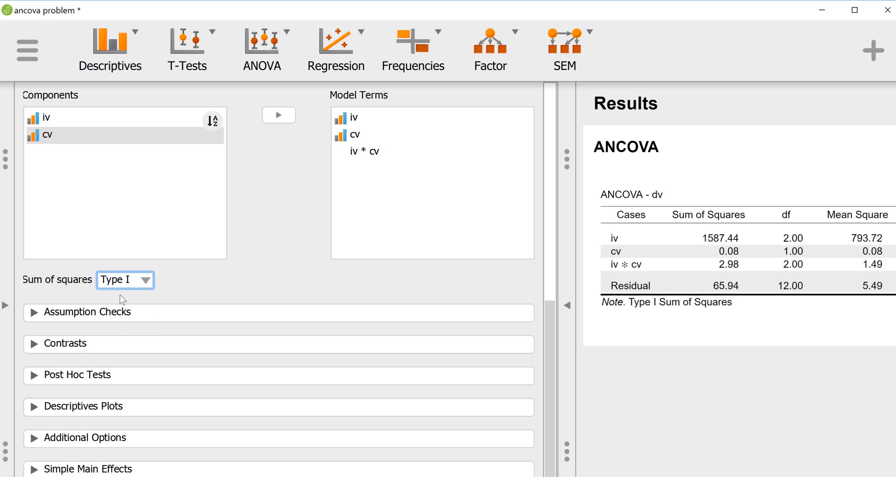
pyautogui.click(365, 151)
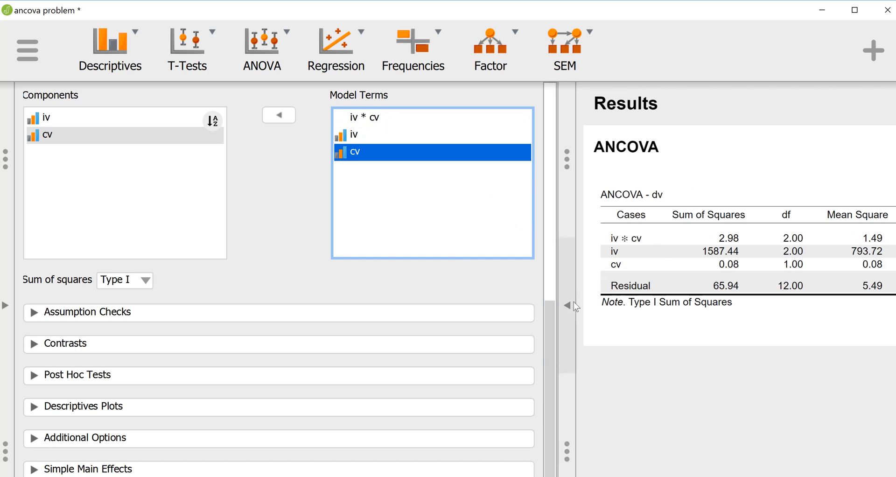
pyautogui.click(572, 306)
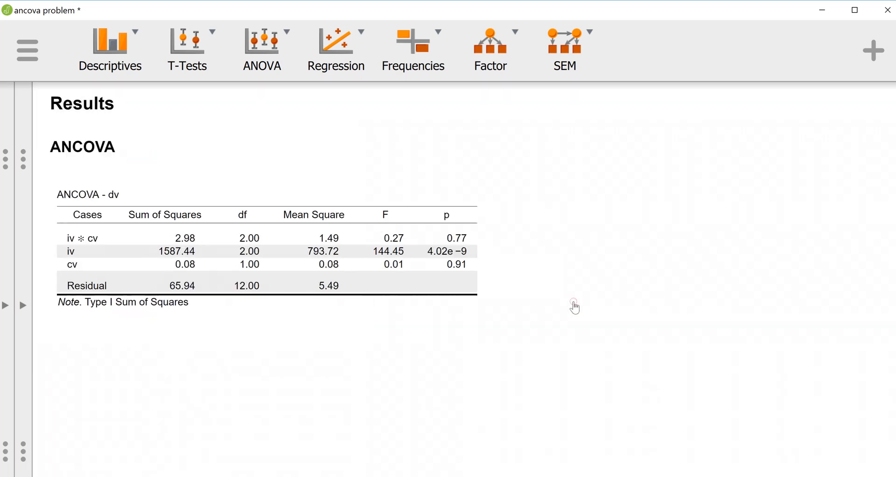
pyautogui.moveTo(448, 245)
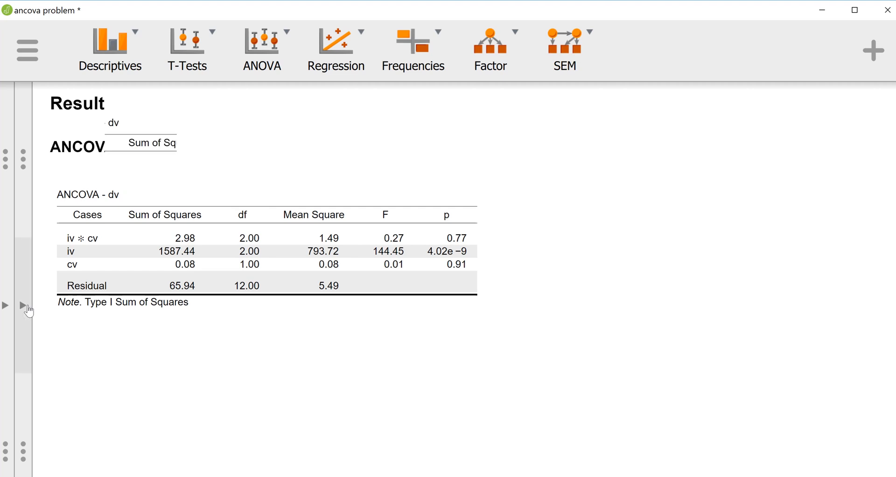
pyautogui.moveTo(22, 305)
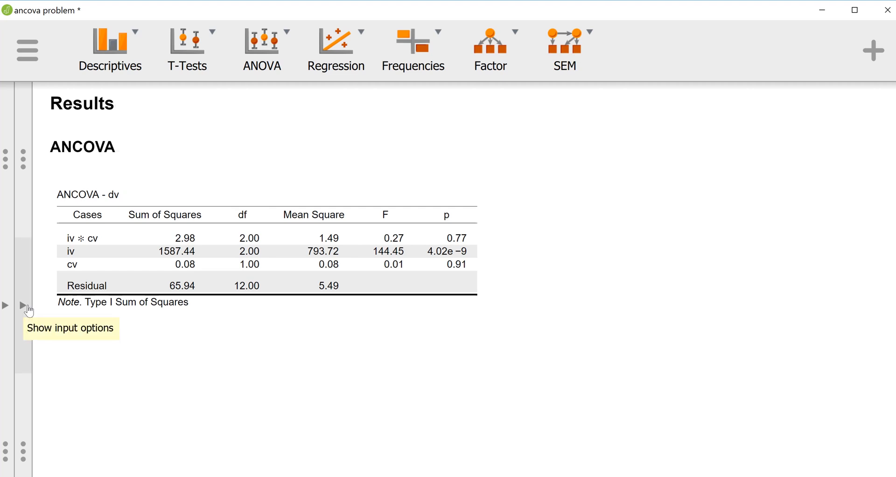
# - Bring back the input options and remove the iv * cv interaction term
pyautogui.click(22, 304)
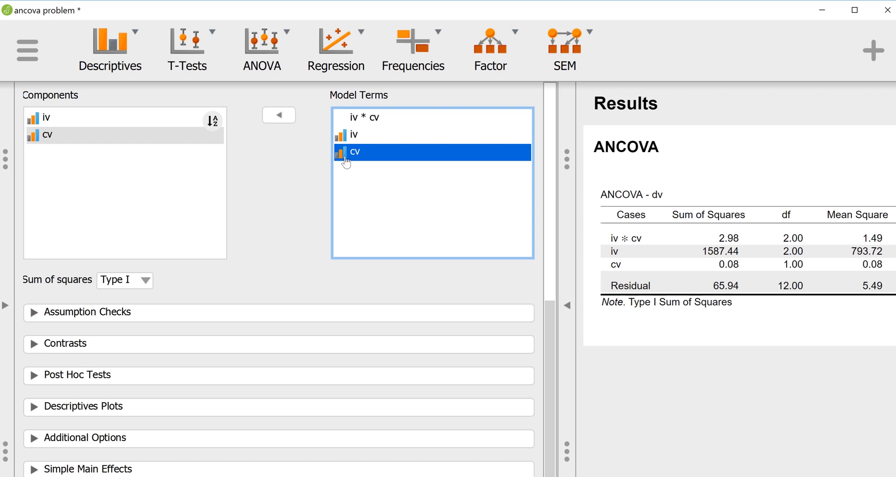
pyautogui.moveTo(382, 118)
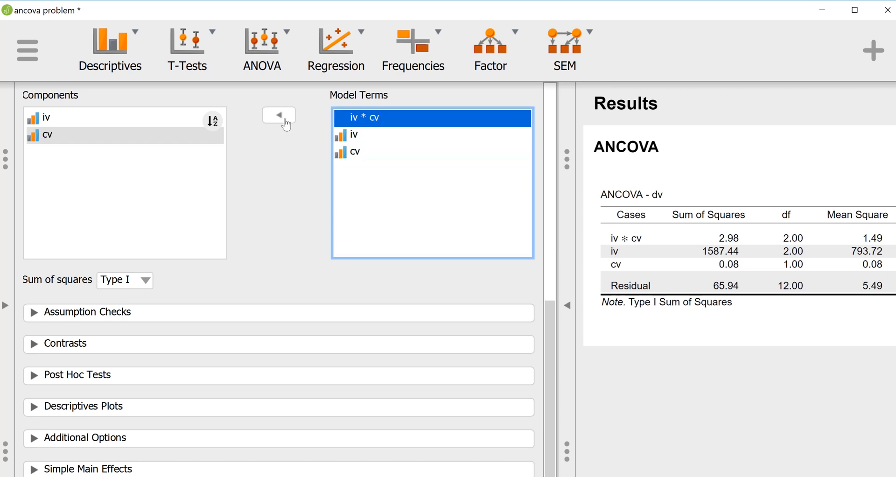
pyautogui.click(278, 114)
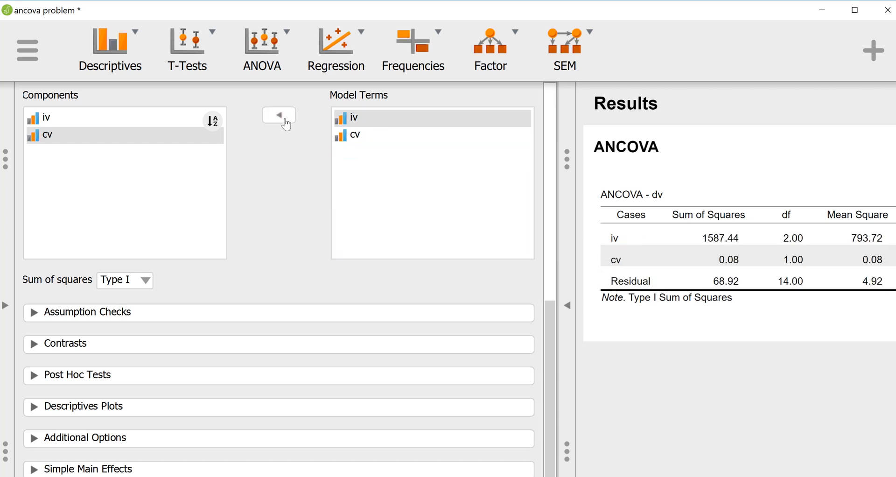
pyautogui.moveTo(163, 252)
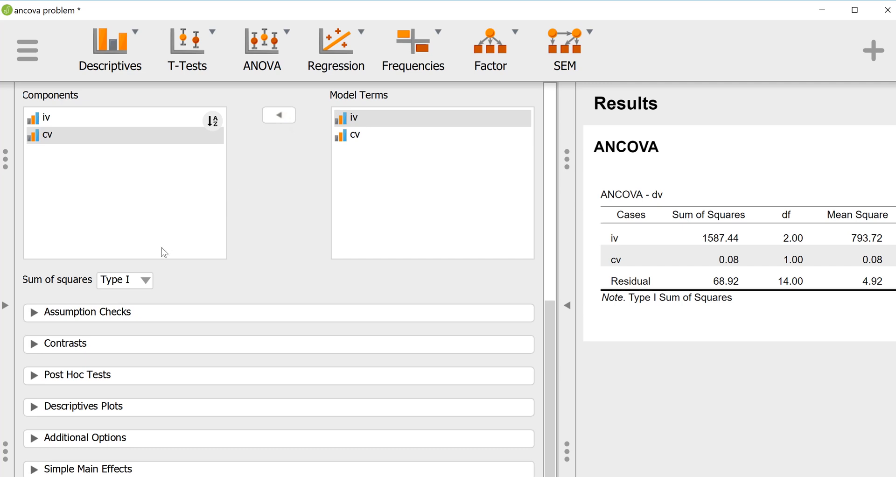
pyautogui.moveTo(172, 257)
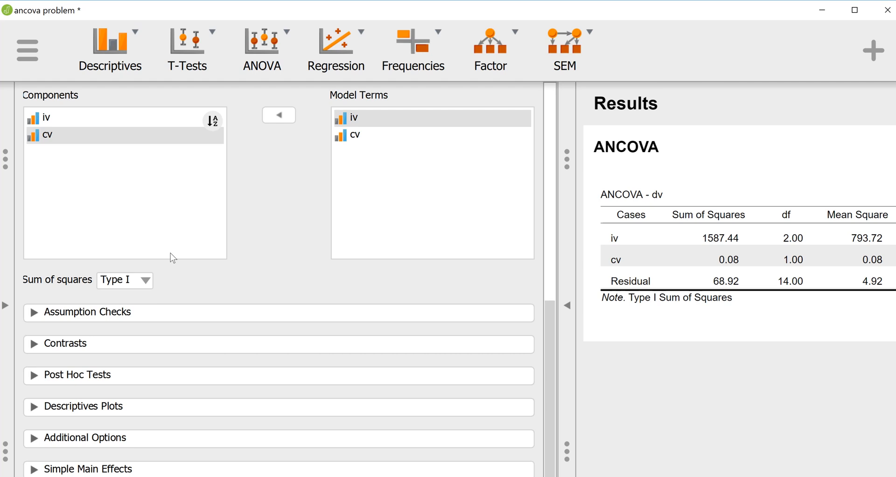
pyautogui.moveTo(343, 153)
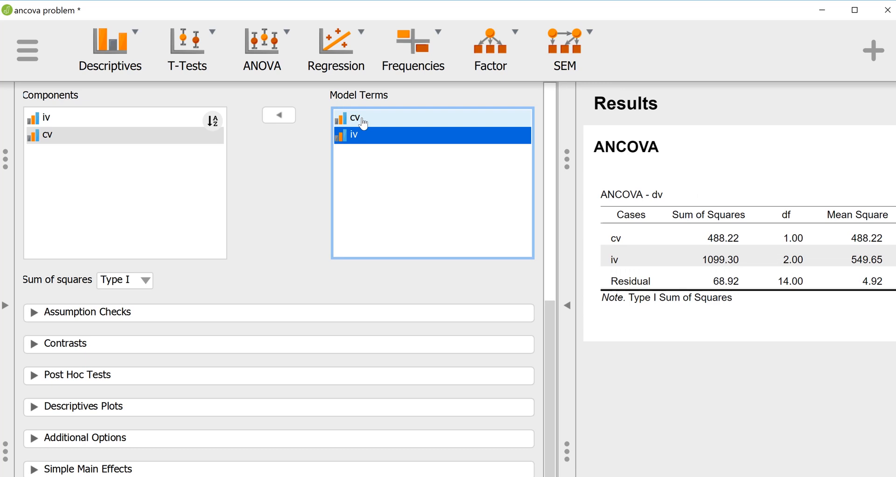
pyautogui.moveTo(372, 126)
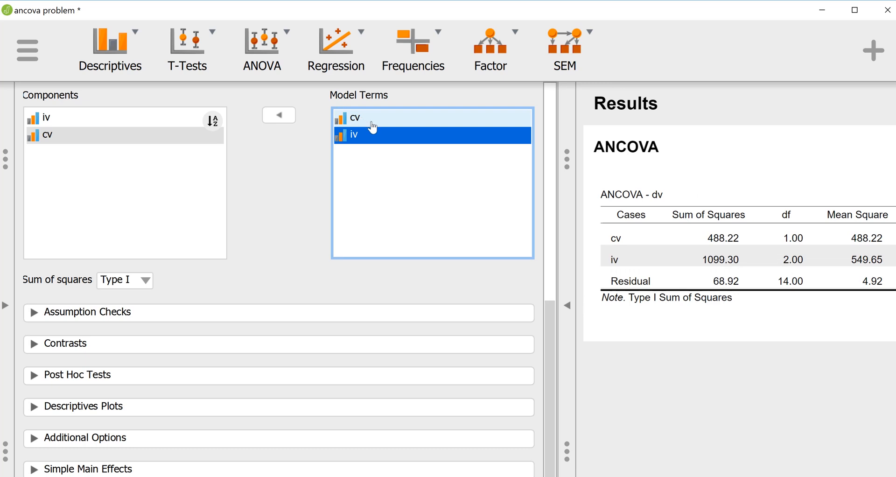
pyautogui.moveTo(359, 120)
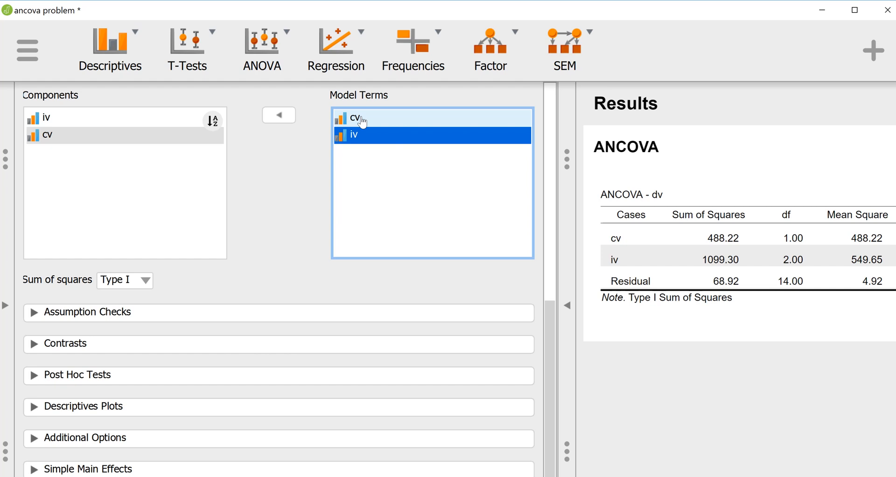
pyautogui.moveTo(383, 120)
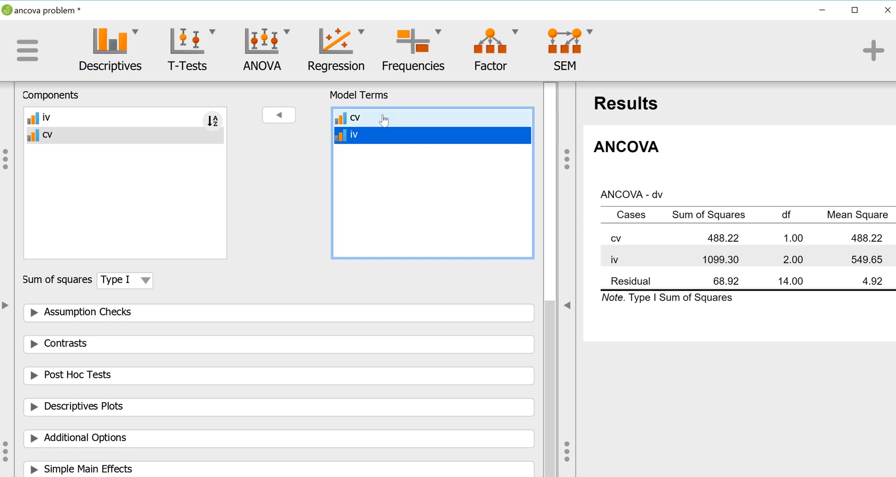
pyautogui.moveTo(290, 194)
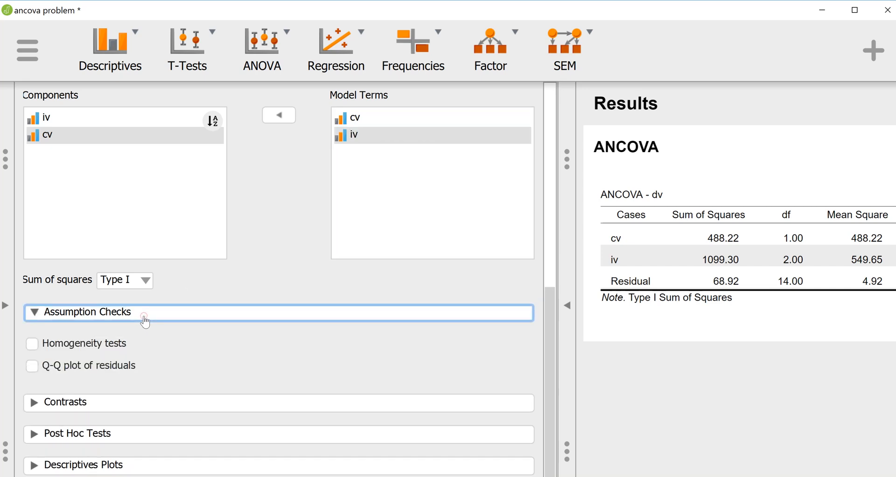
pyautogui.moveTo(105, 347)
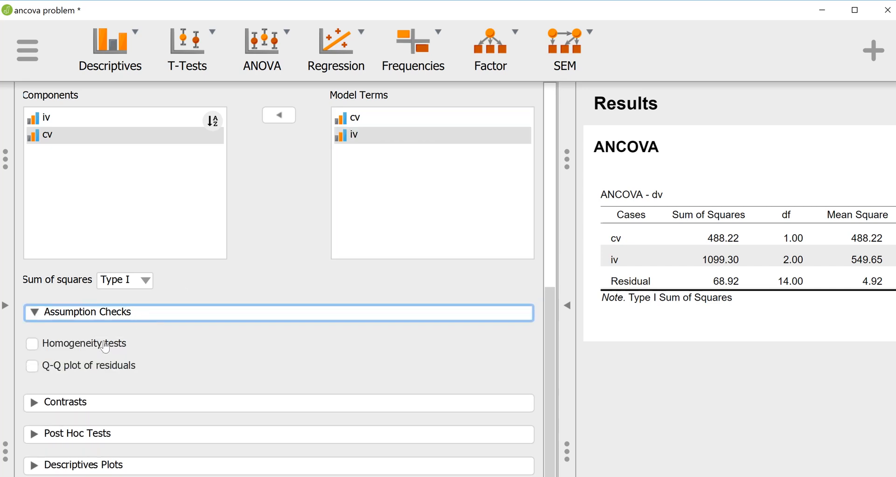
# - Request Levene's homogeneity test and a Q-Q plot of residuals
pyautogui.click(32, 343)
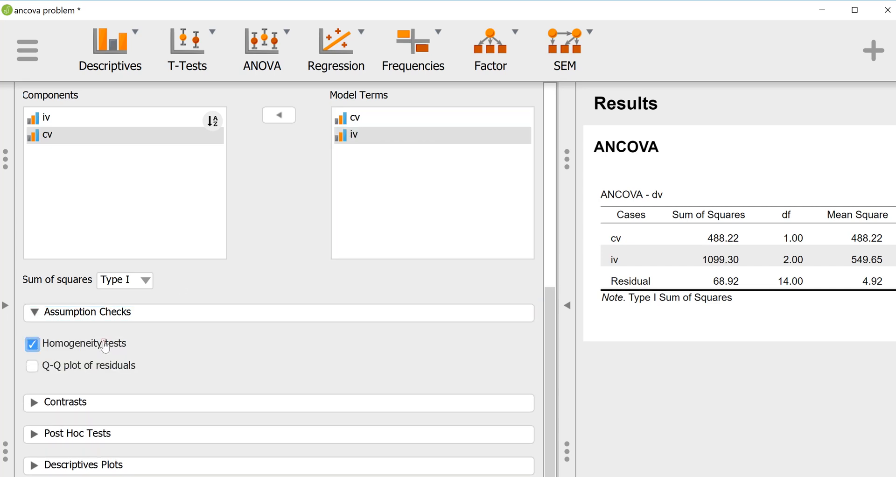
pyautogui.click(33, 343)
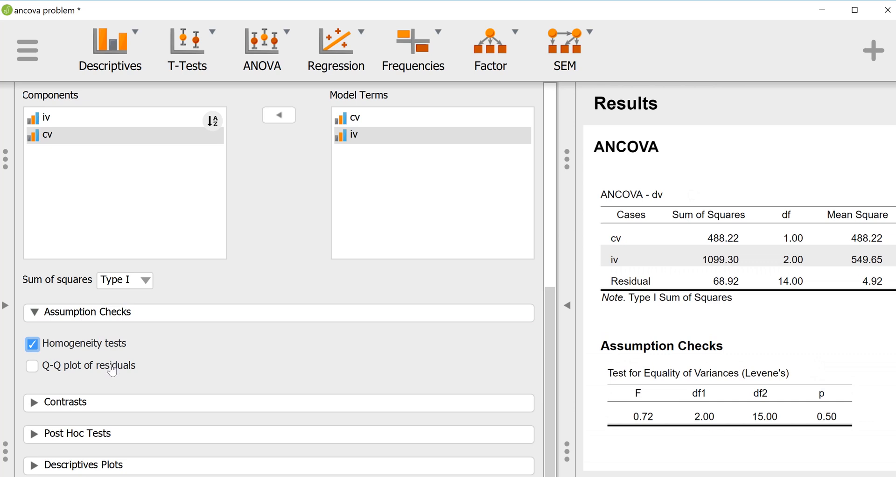
pyautogui.moveTo(46, 359)
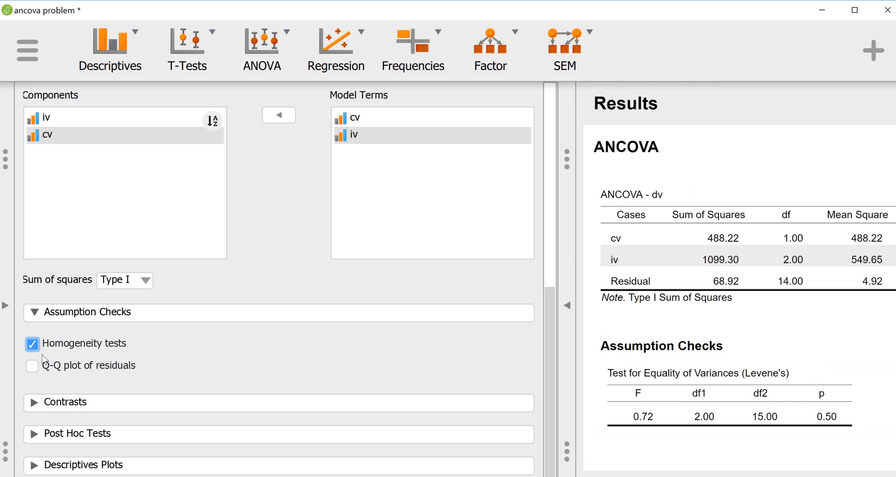
pyautogui.moveTo(95, 366)
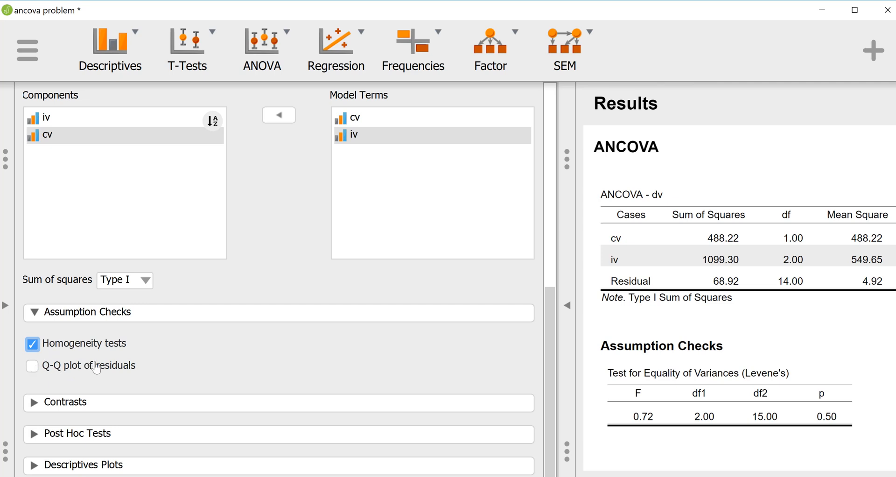
pyautogui.click(32, 365)
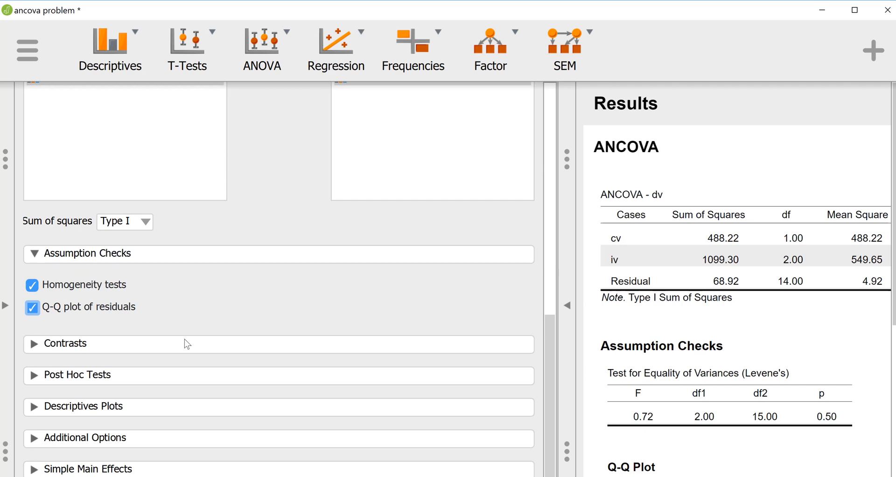
pyautogui.moveTo(107, 427)
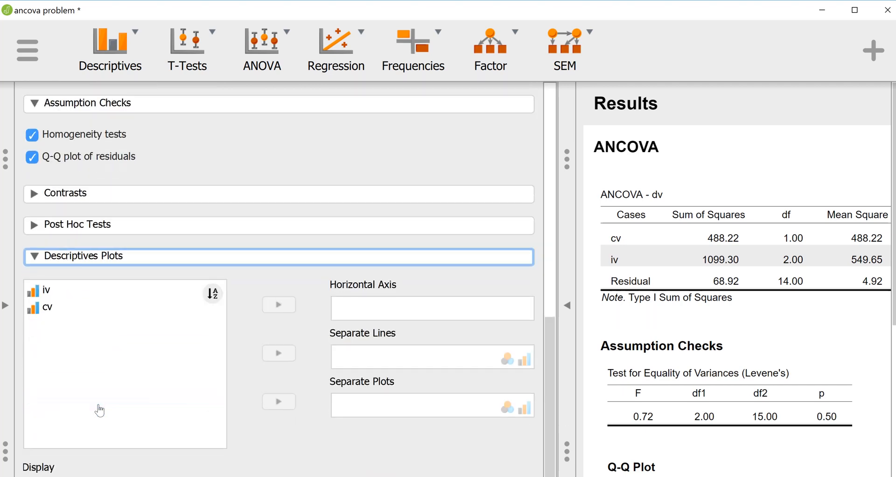
pyautogui.scroll(-3)
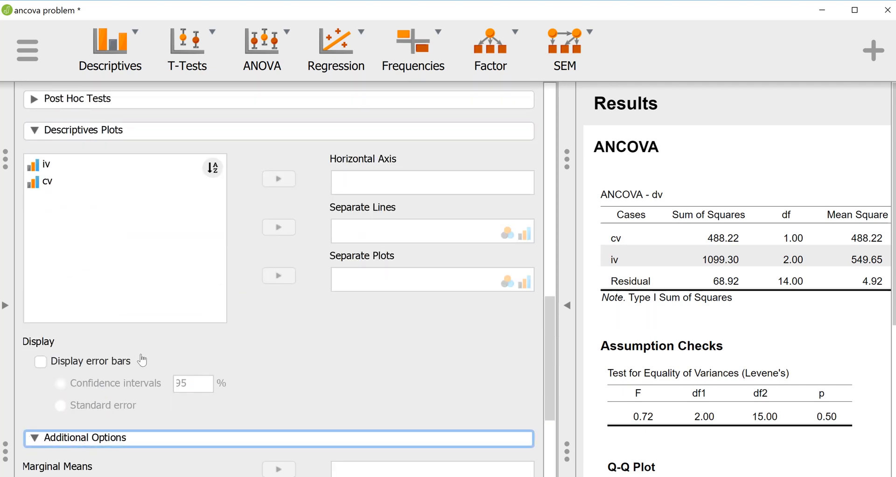
pyautogui.scroll(-3)
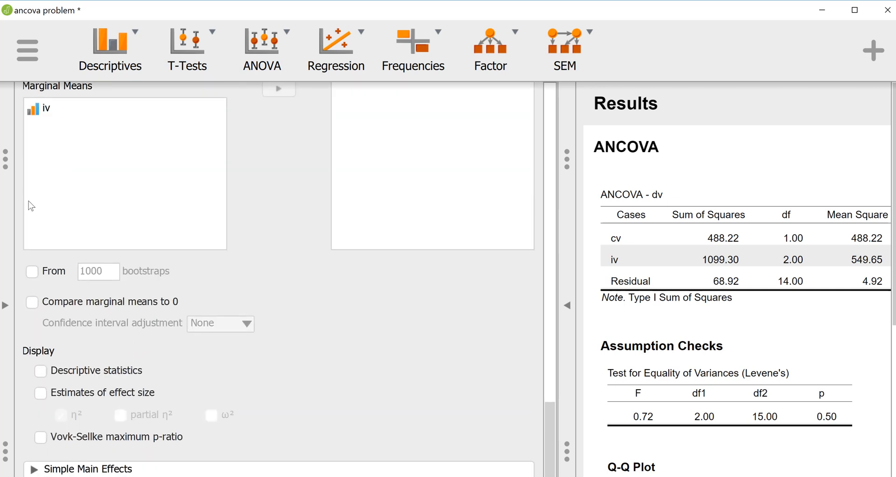
pyautogui.click(46, 107)
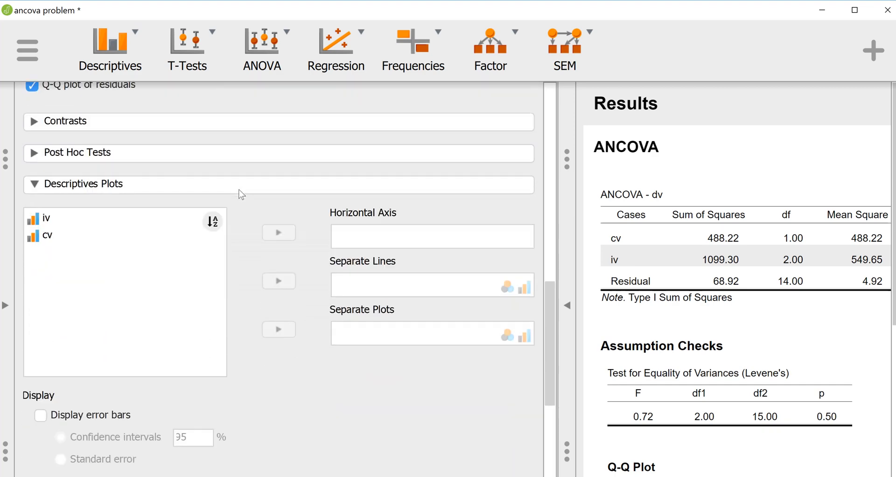
pyautogui.scroll(-3)
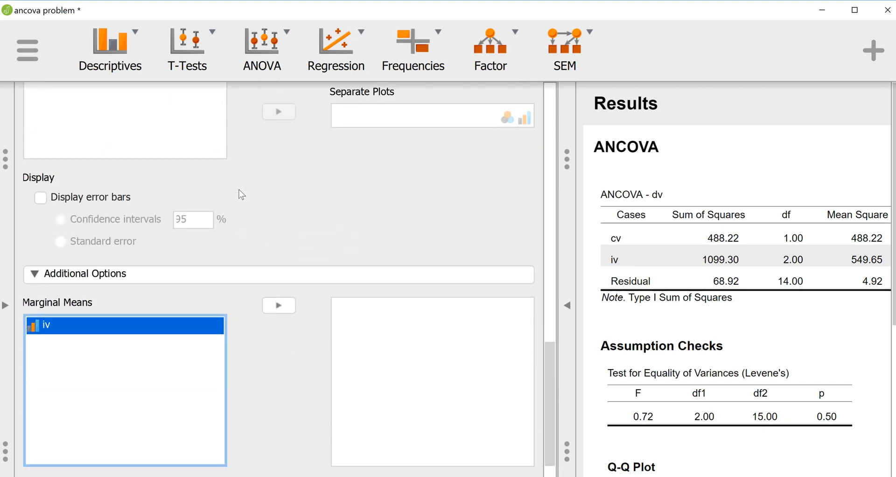
pyautogui.moveTo(261, 256)
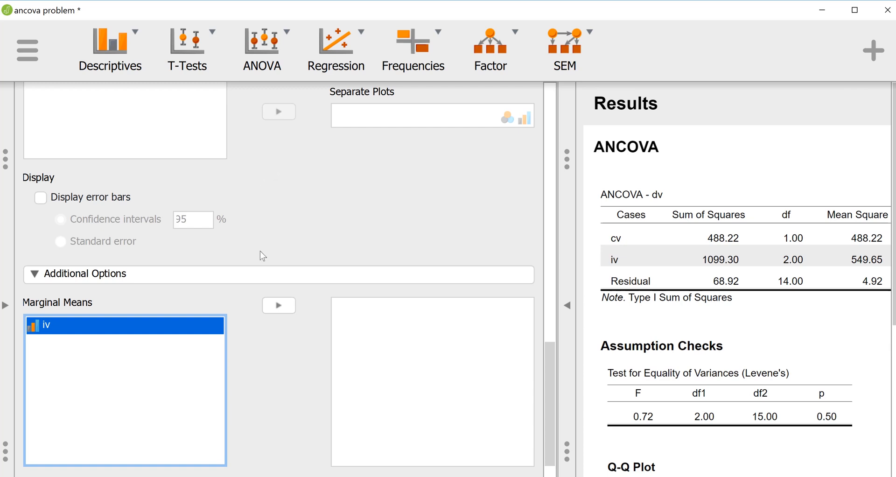
pyautogui.moveTo(278, 305)
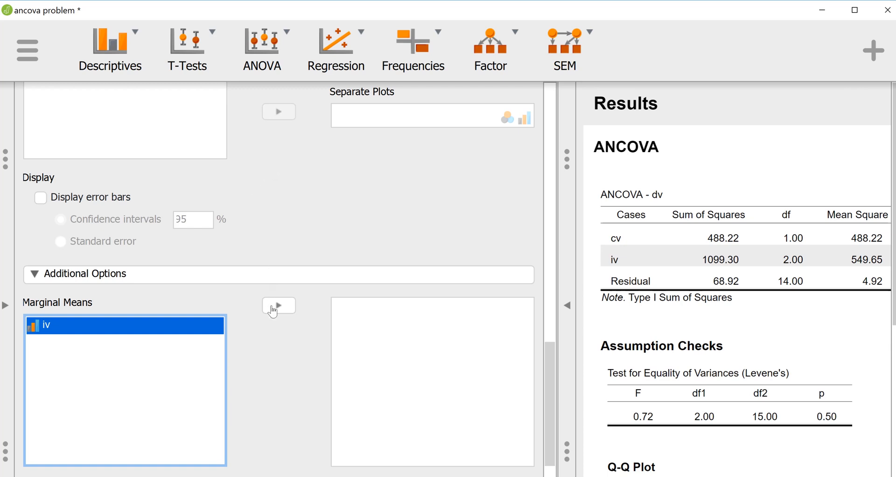
# - Add iv to Marginal Means and tick Descriptive statistics under Display
pyautogui.click(278, 306)
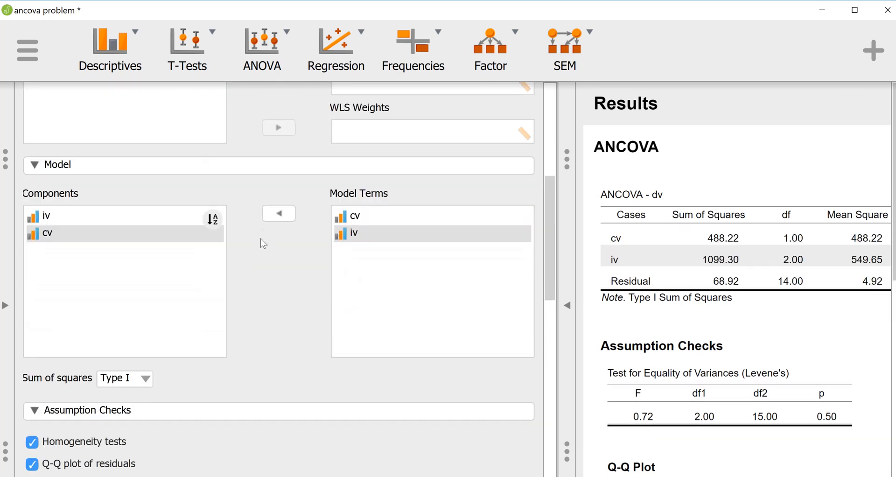
pyautogui.scroll(-3)
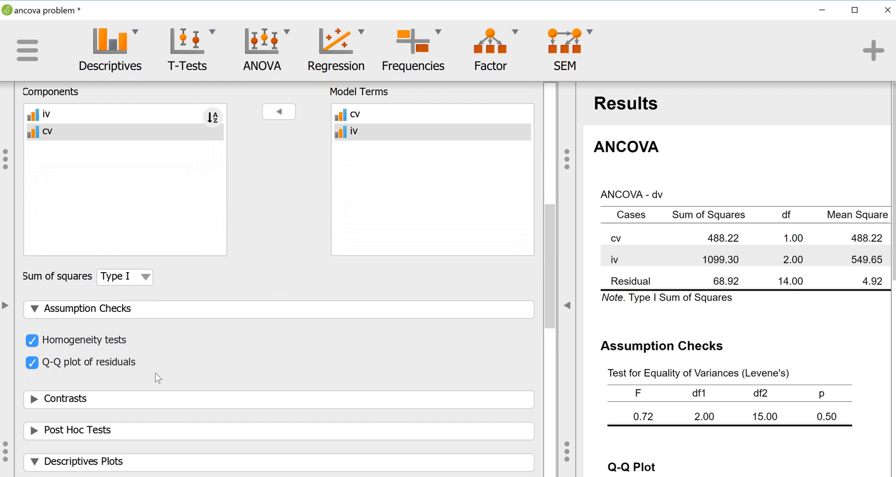
pyautogui.scroll(-3)
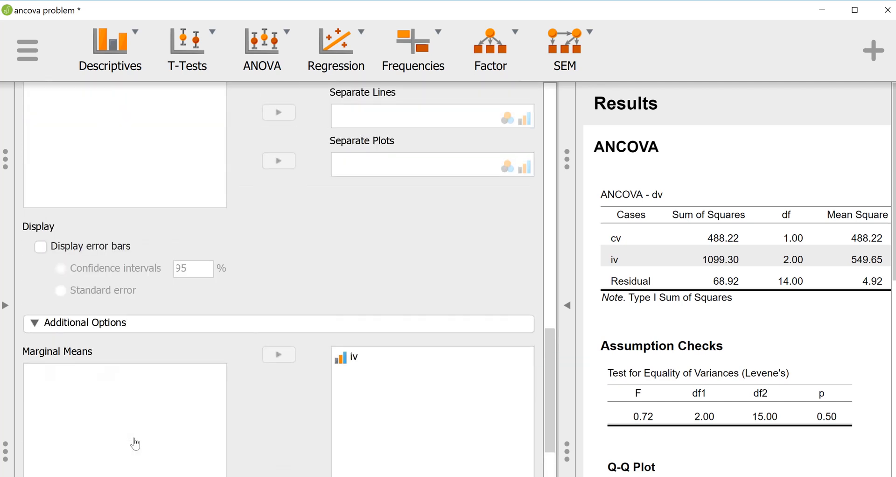
pyautogui.scroll(3)
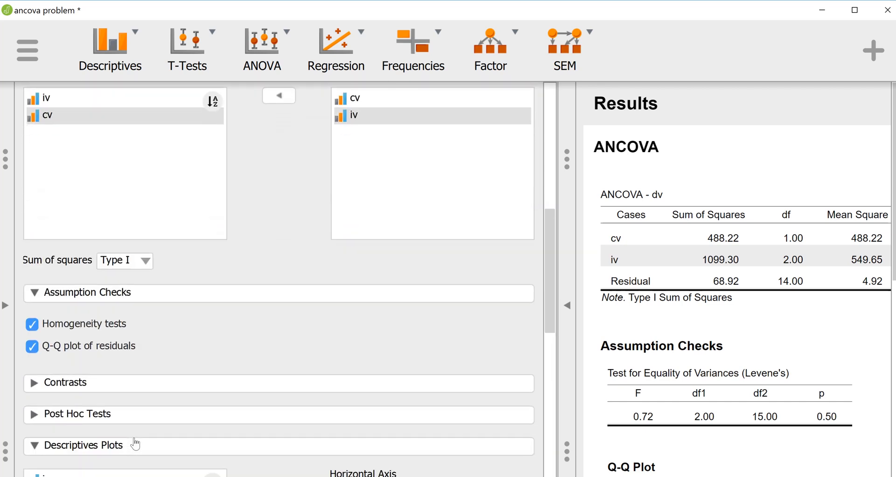
pyautogui.scroll(-3)
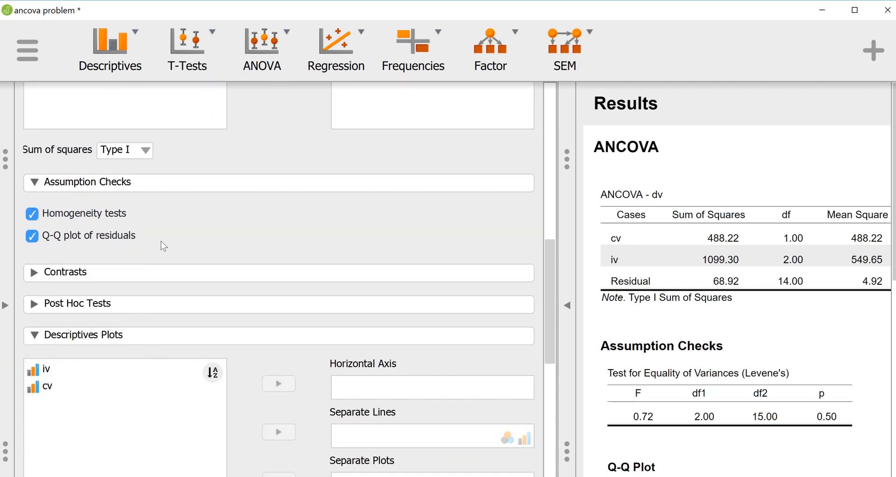
pyautogui.scroll(3)
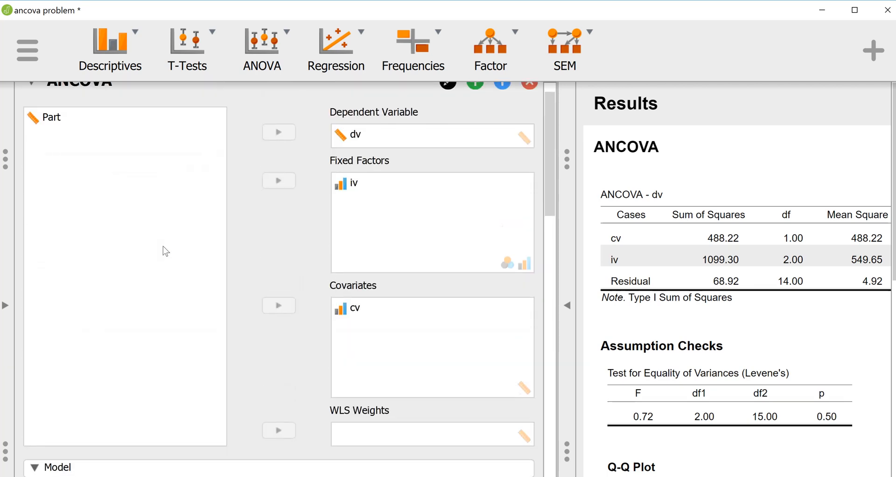
pyautogui.scroll(-3)
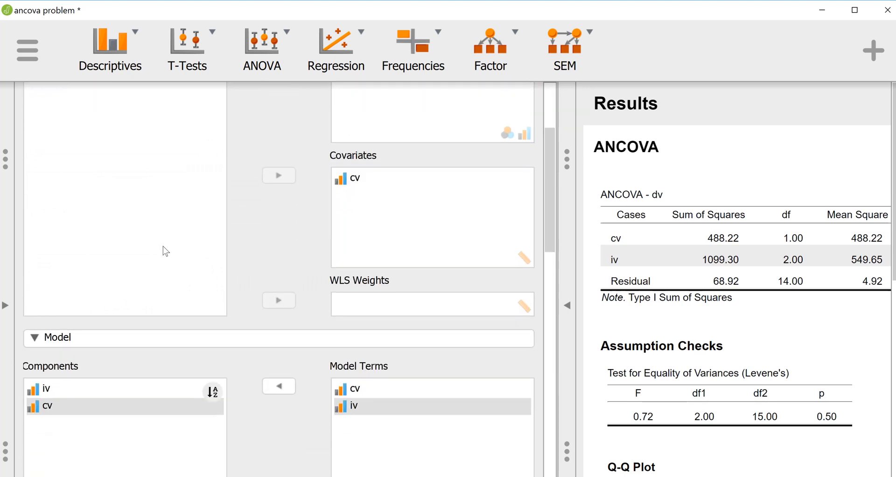
pyautogui.scroll(-3)
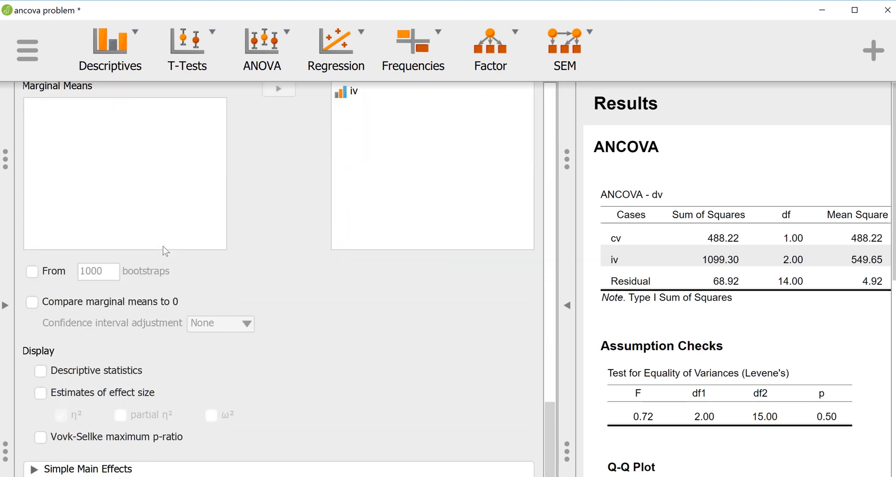
pyautogui.moveTo(57, 368)
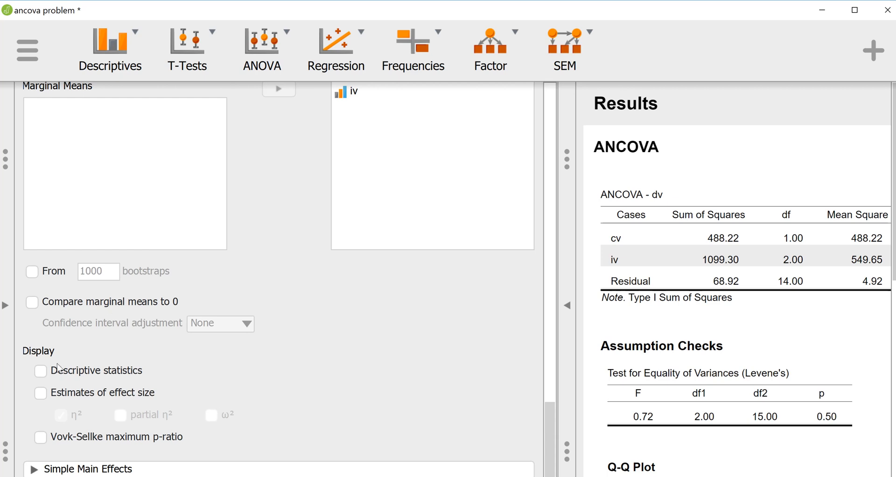
pyautogui.click(40, 370)
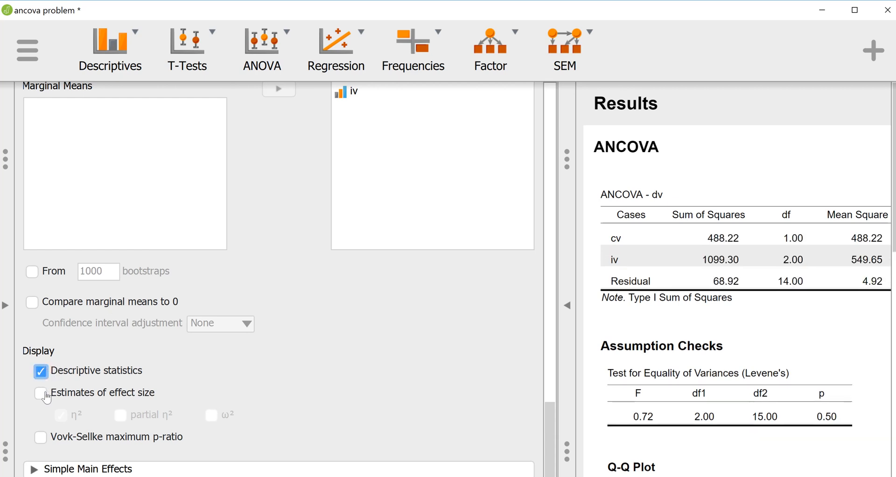
# - Tick Estimates of effect size, keeping η² selected
pyautogui.click(40, 392)
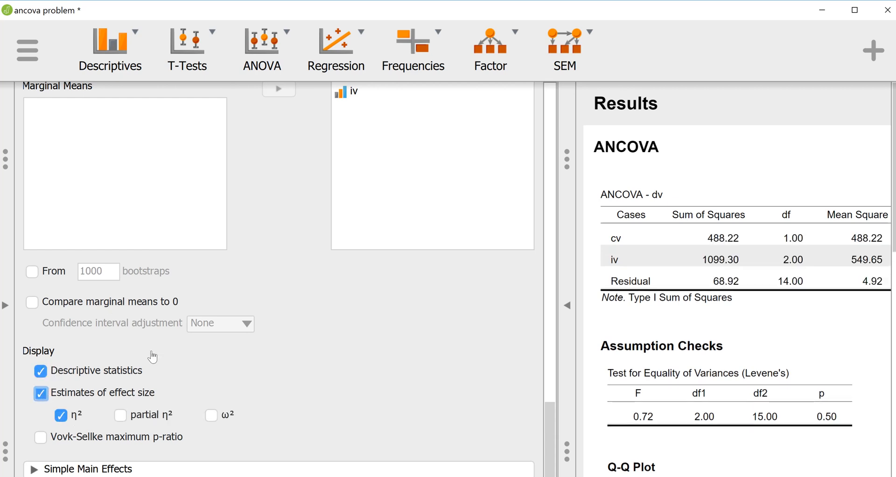
pyautogui.moveTo(440, 288)
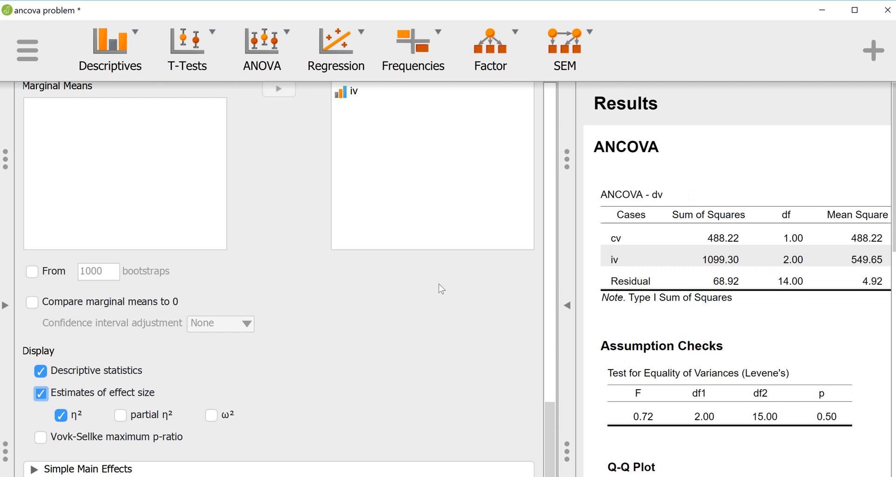
pyautogui.moveTo(465, 251)
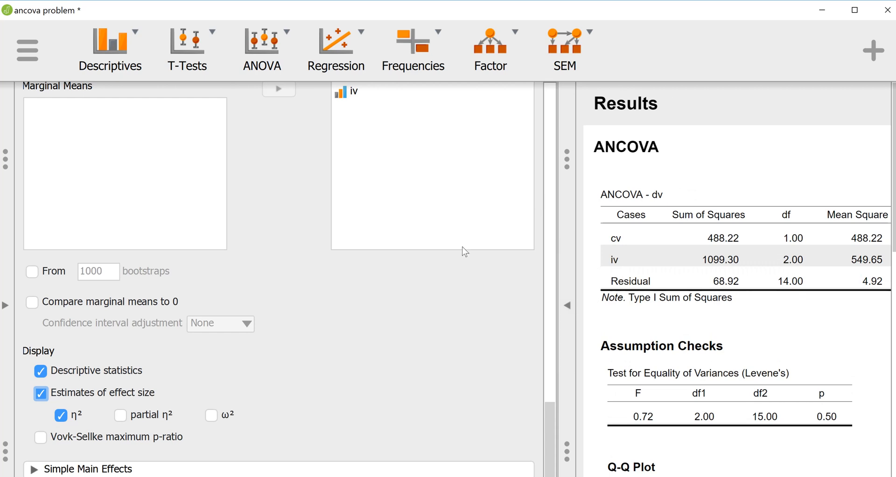
pyautogui.moveTo(565, 306)
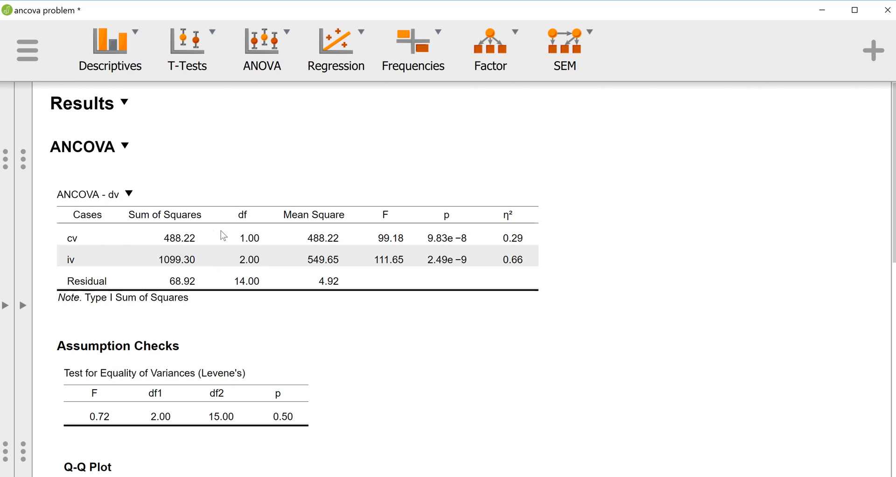
pyautogui.moveTo(261, 233)
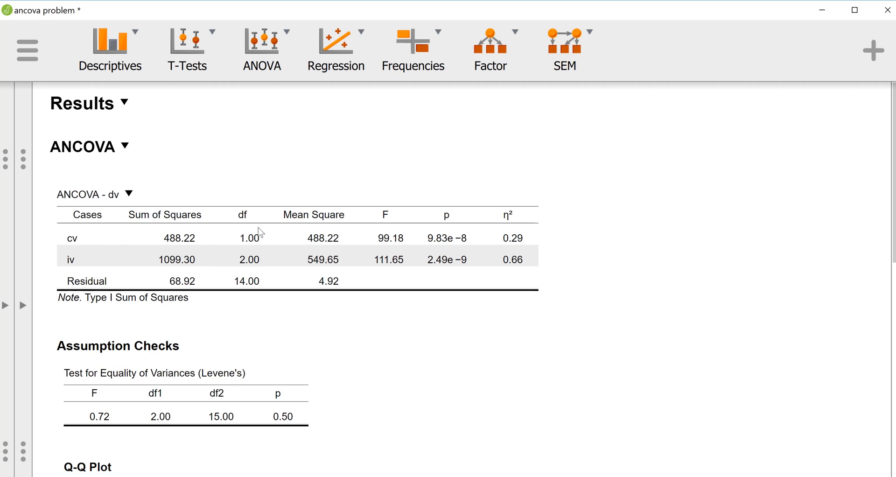
pyautogui.moveTo(459, 239)
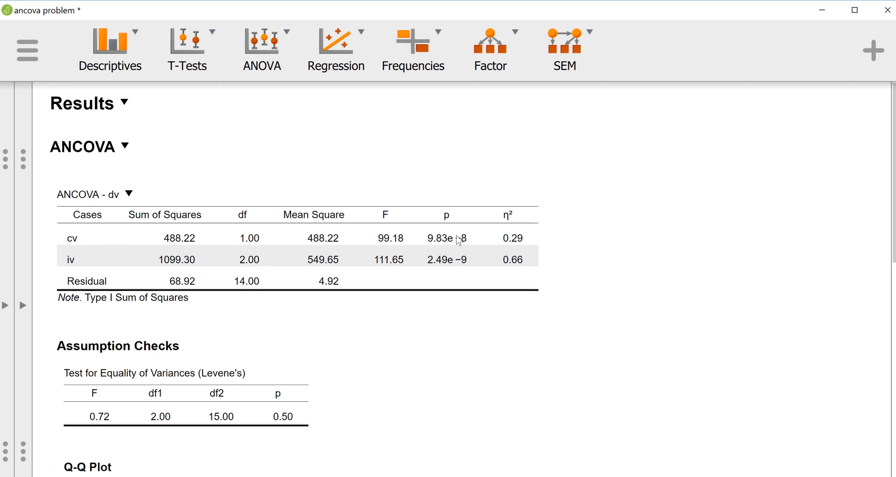
pyautogui.moveTo(466, 245)
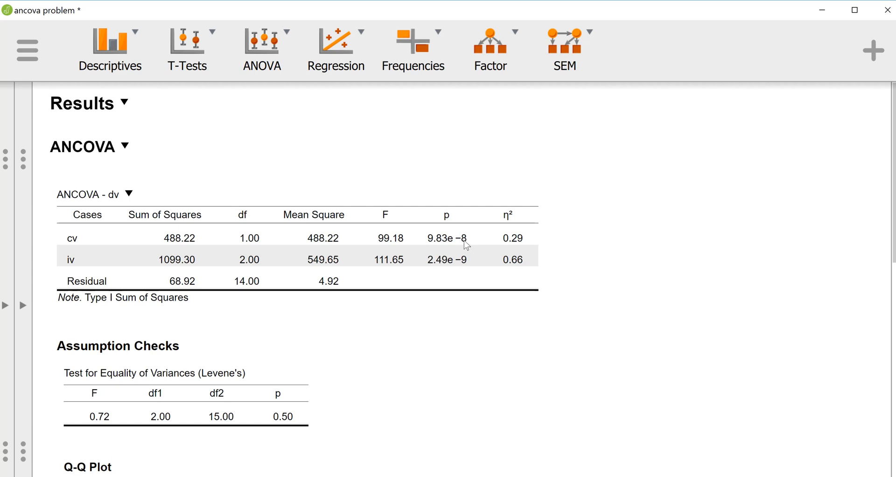
pyautogui.moveTo(438, 244)
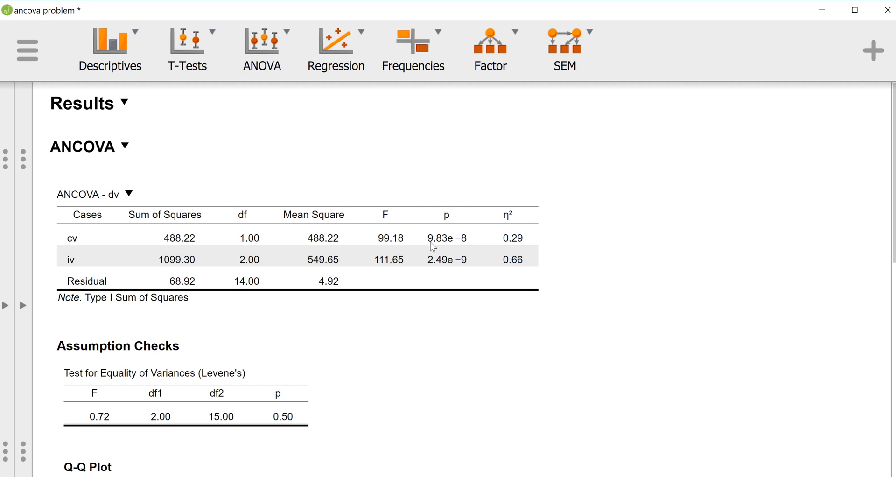
pyautogui.moveTo(457, 242)
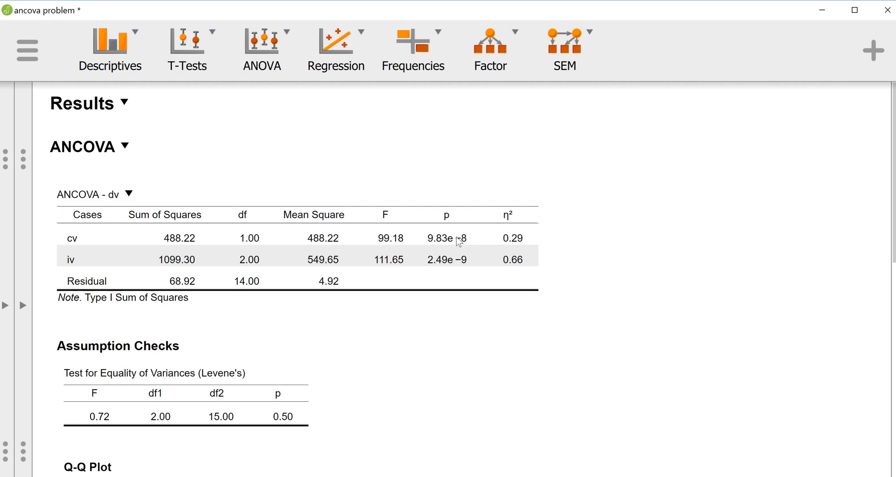
pyautogui.moveTo(496, 246)
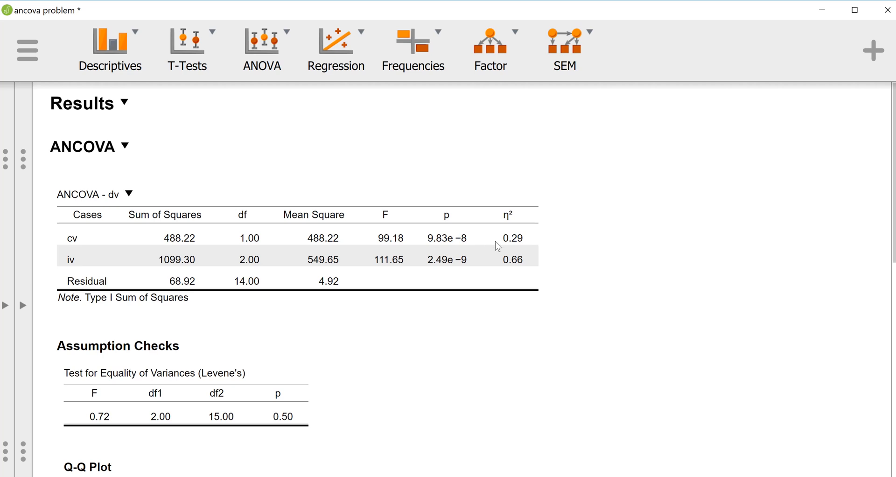
pyautogui.moveTo(510, 248)
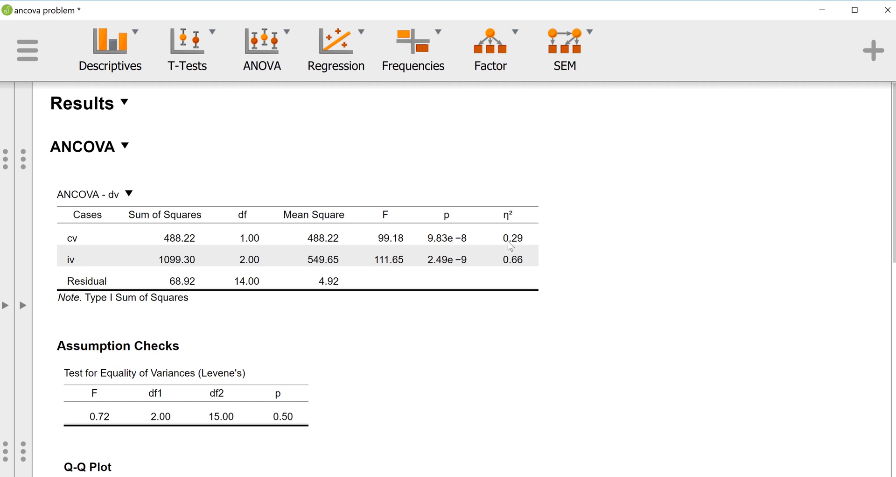
pyautogui.moveTo(185, 247)
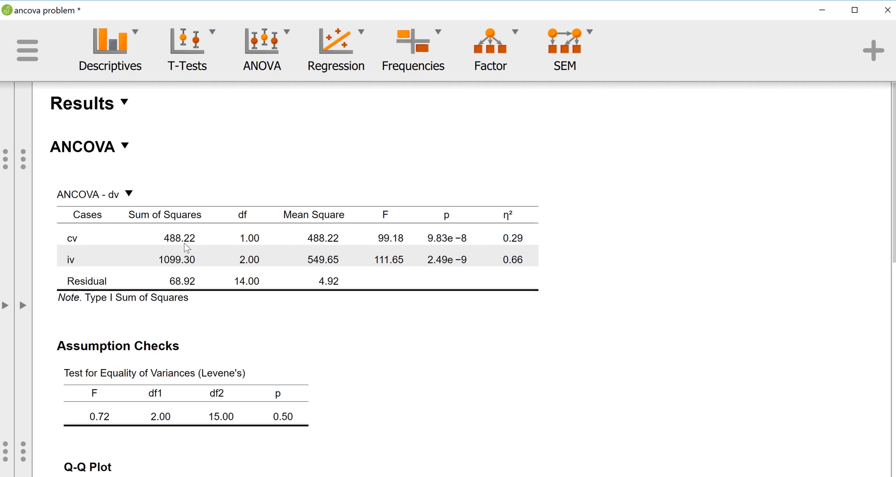
pyautogui.moveTo(78, 245)
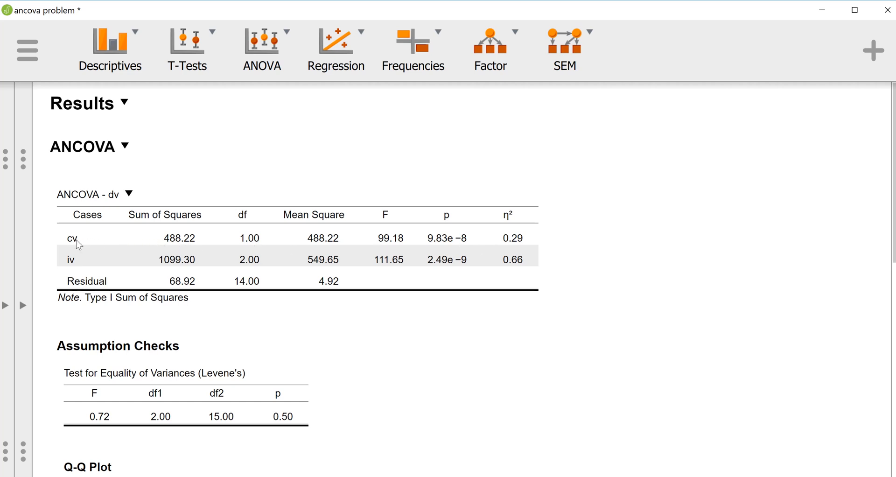
pyautogui.moveTo(126, 258)
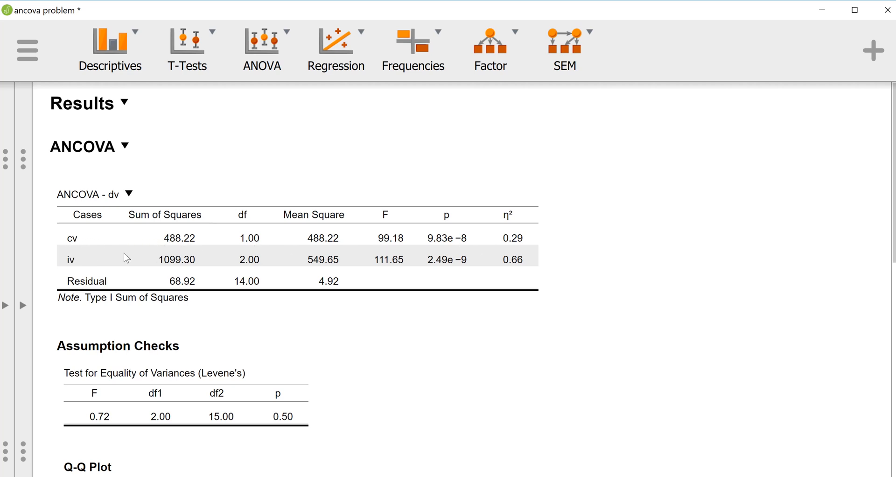
pyautogui.moveTo(78, 268)
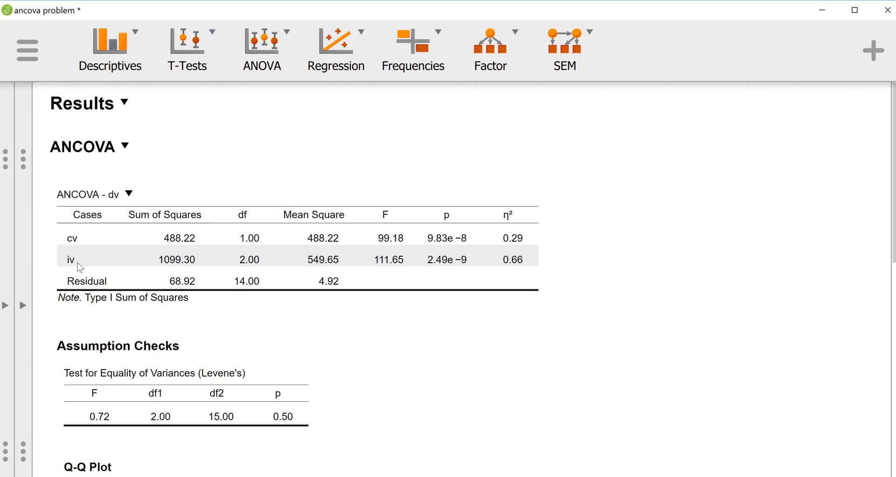
pyautogui.moveTo(419, 255)
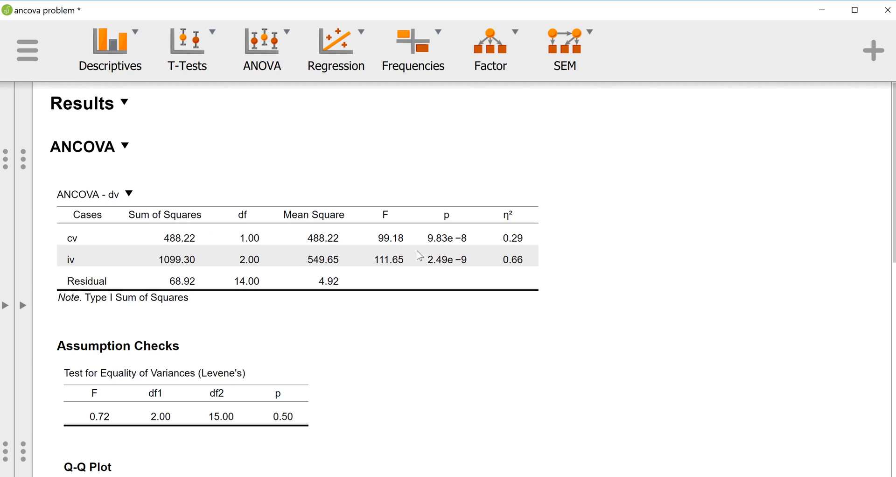
pyautogui.moveTo(447, 265)
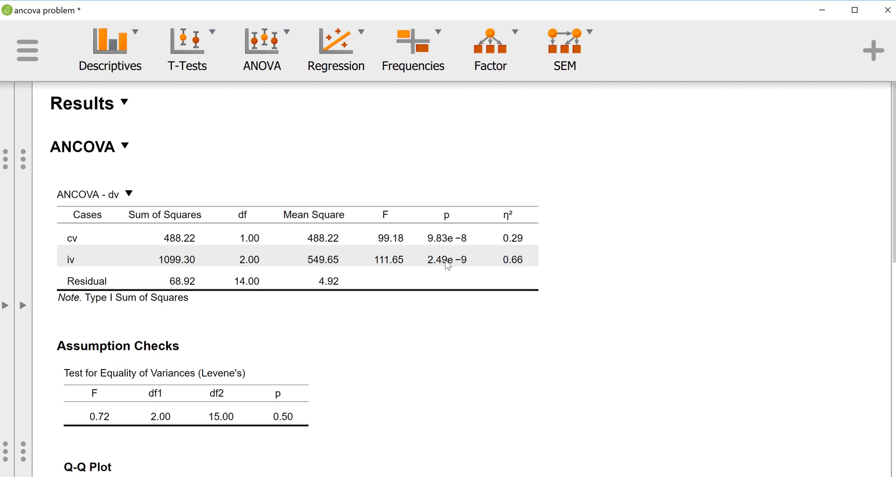
pyautogui.moveTo(488, 272)
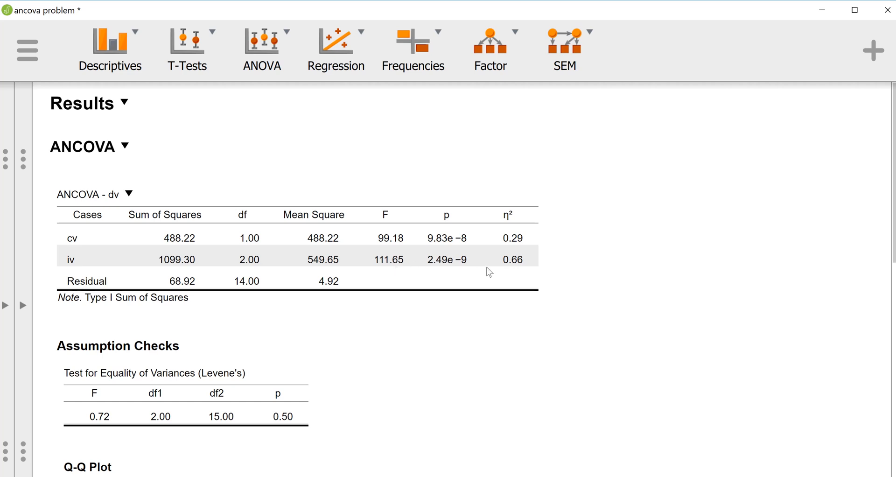
pyautogui.moveTo(524, 269)
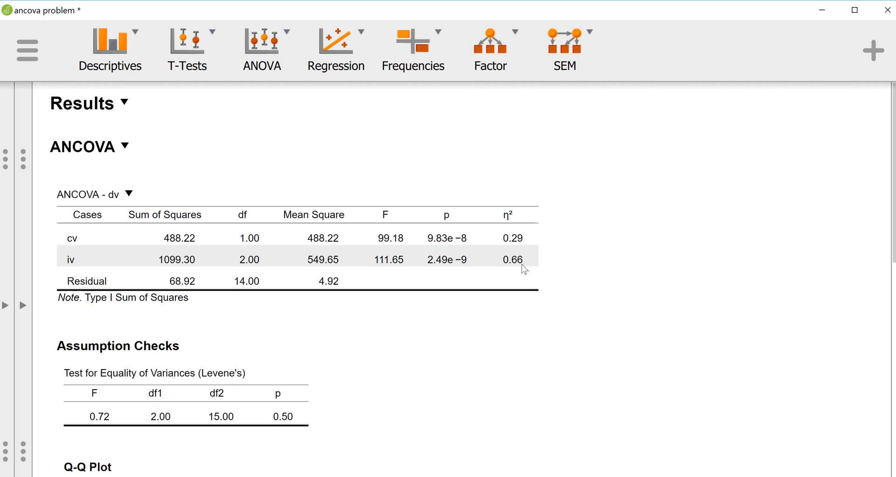
pyautogui.moveTo(342, 308)
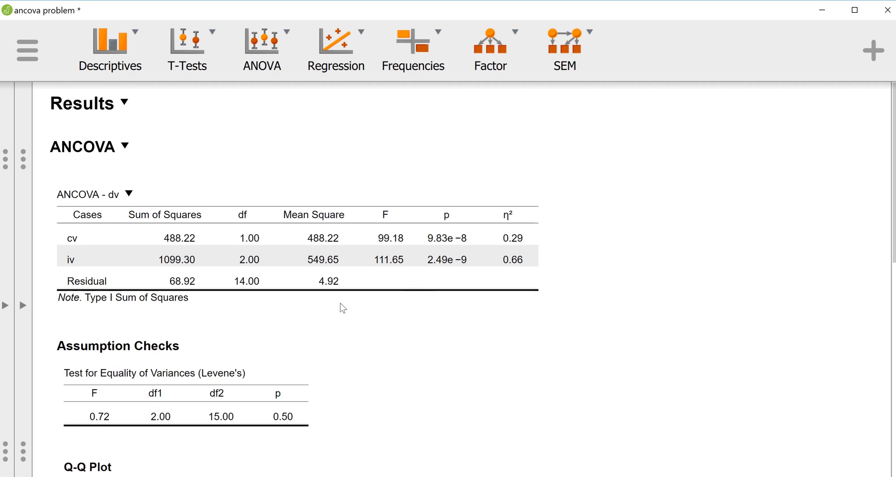
pyautogui.scroll(-3)
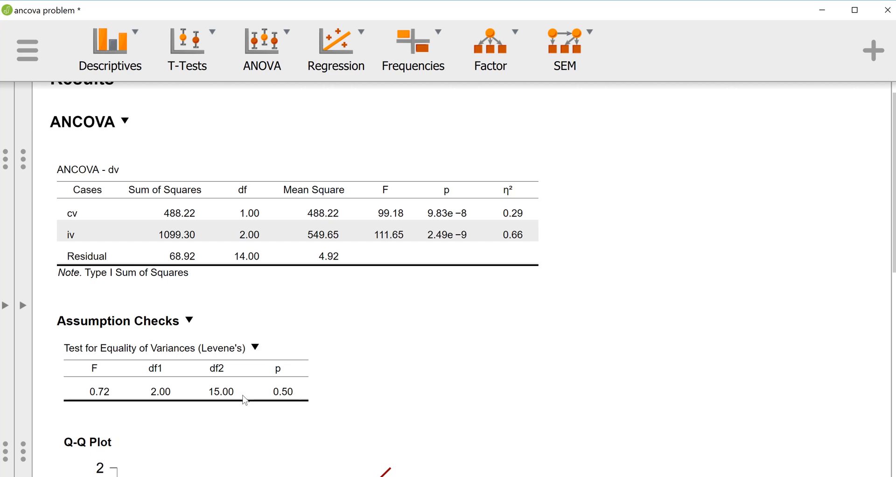
pyautogui.moveTo(316, 369)
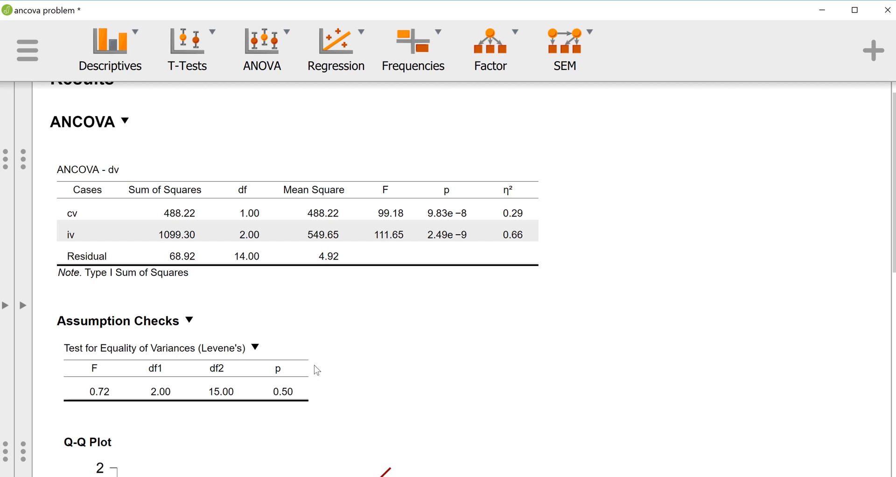
pyautogui.scroll(-3)
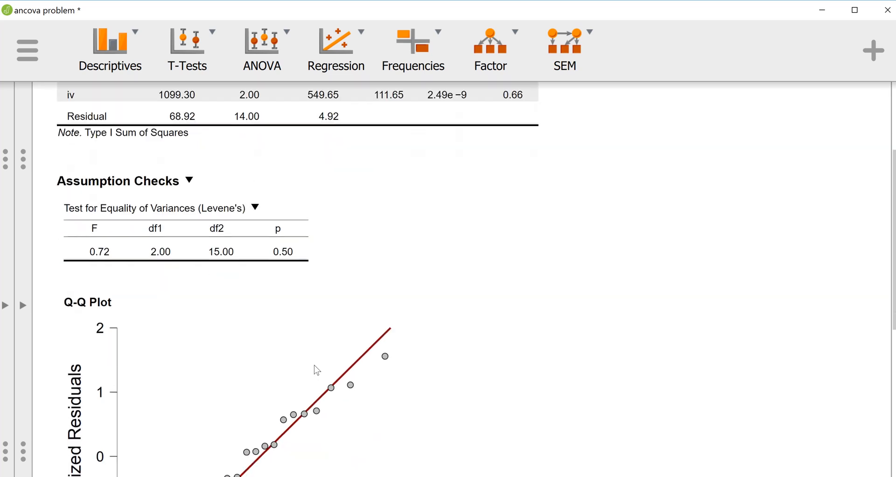
pyautogui.scroll(-3)
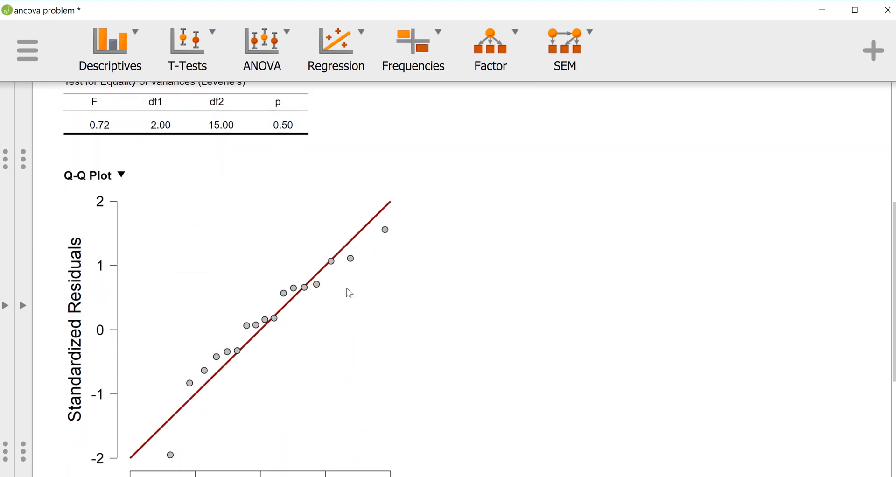
pyautogui.moveTo(316, 286)
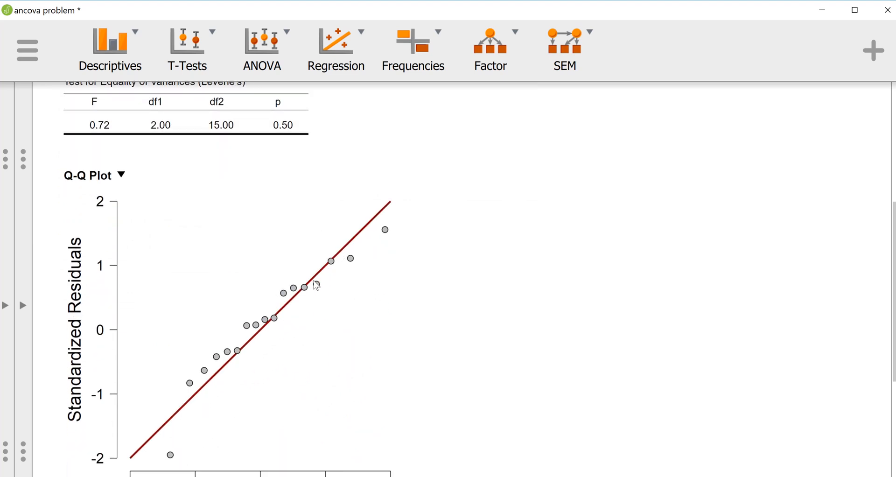
pyautogui.moveTo(148, 443)
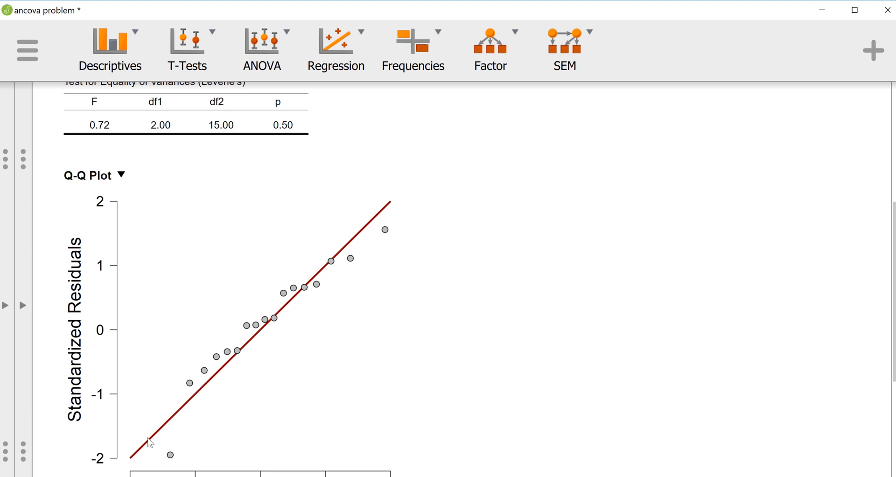
pyautogui.moveTo(180, 451)
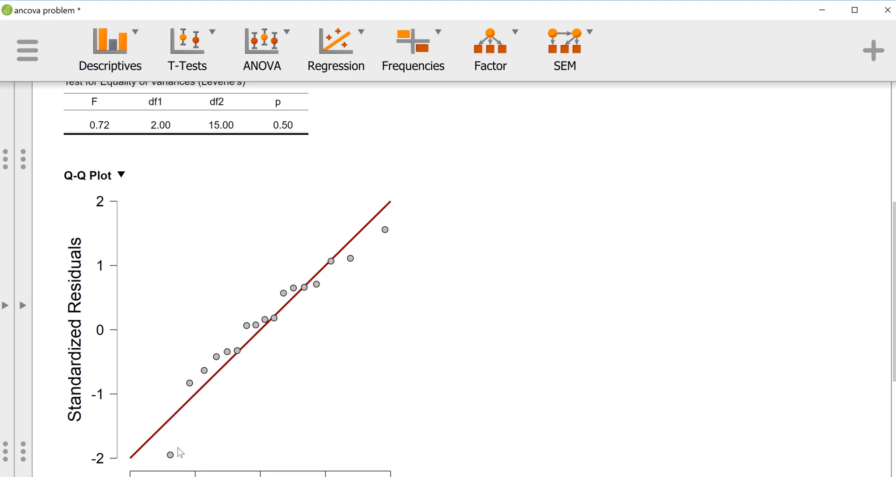
pyautogui.moveTo(372, 248)
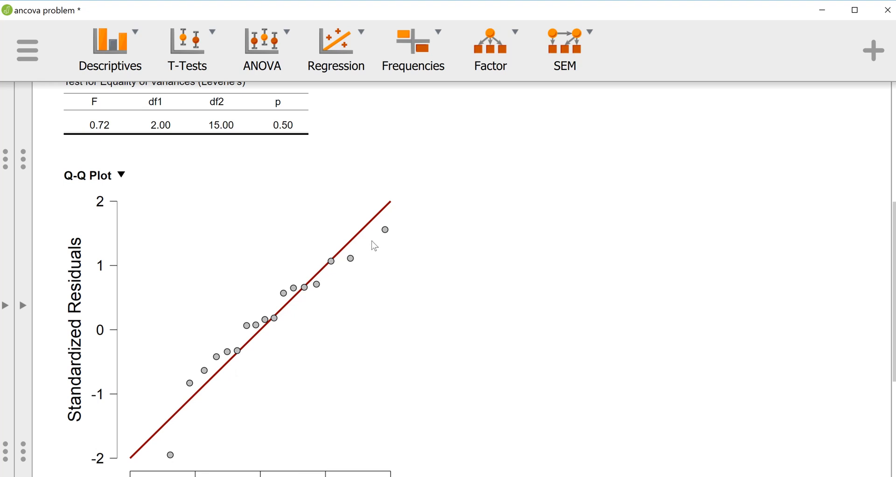
pyautogui.scroll(-3)
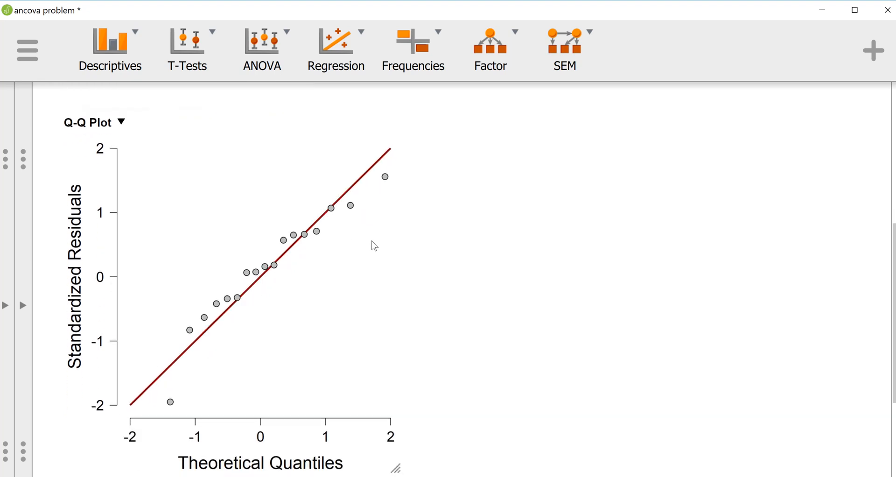
pyautogui.scroll(3)
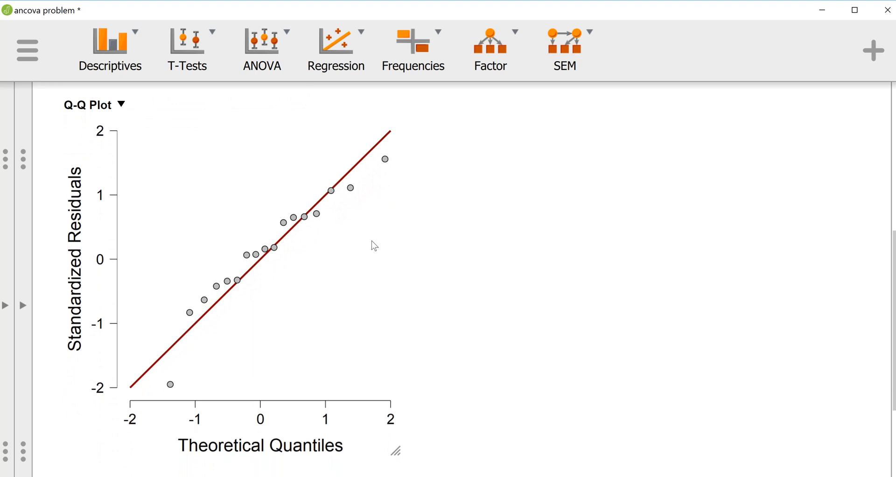
pyautogui.scroll(-3)
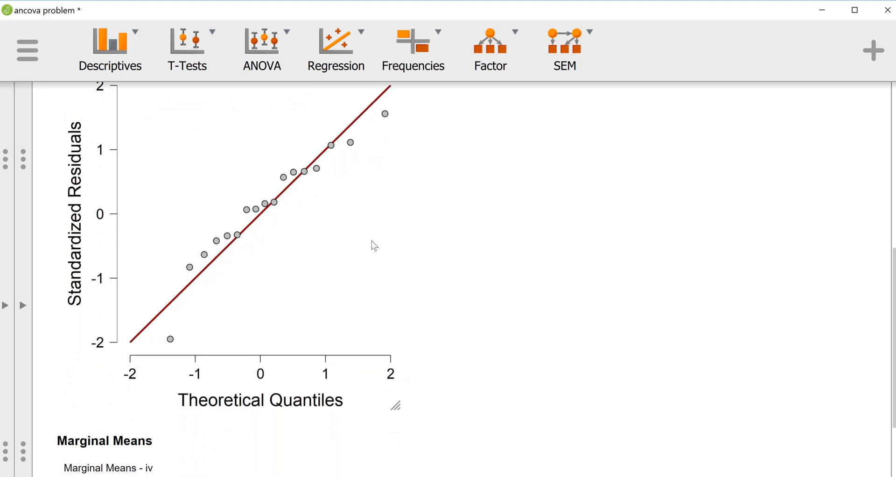
pyautogui.scroll(-3)
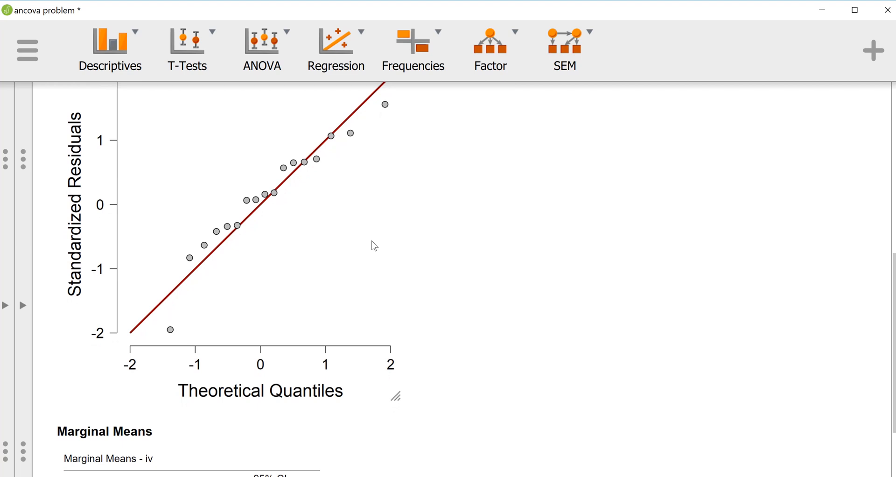
pyautogui.scroll(-3)
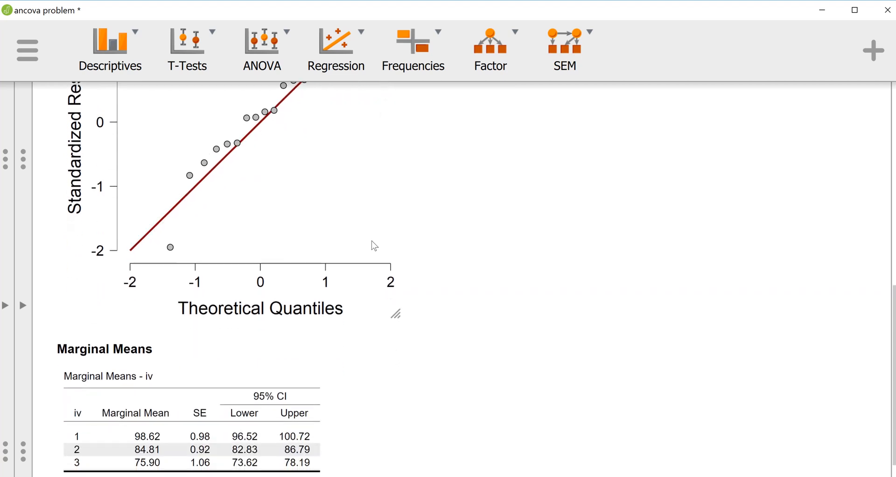
pyautogui.scroll(-3)
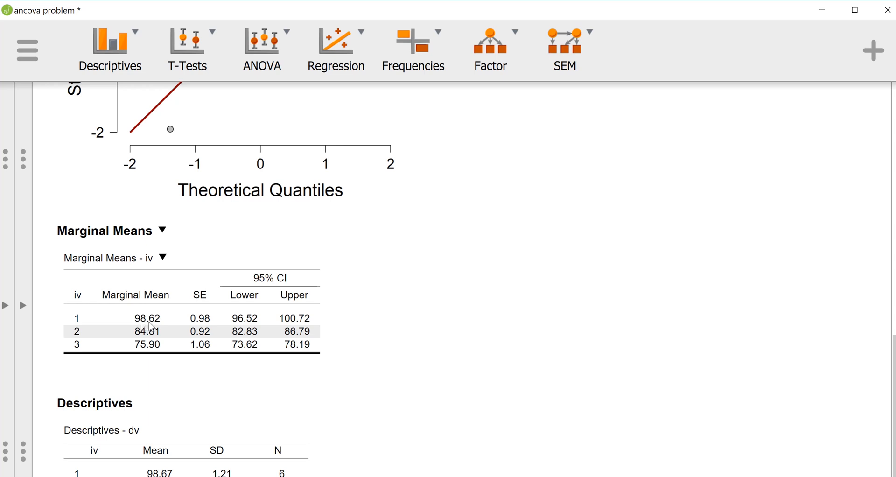
pyautogui.moveTo(147, 338)
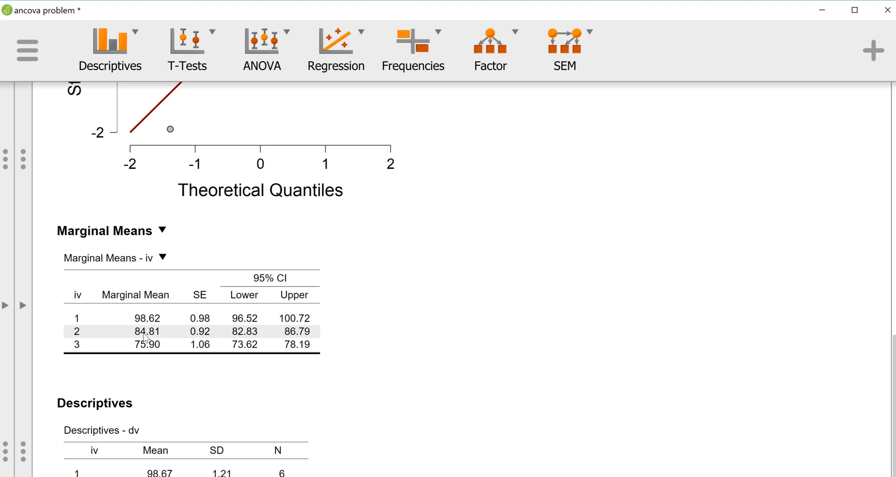
pyautogui.moveTo(159, 344)
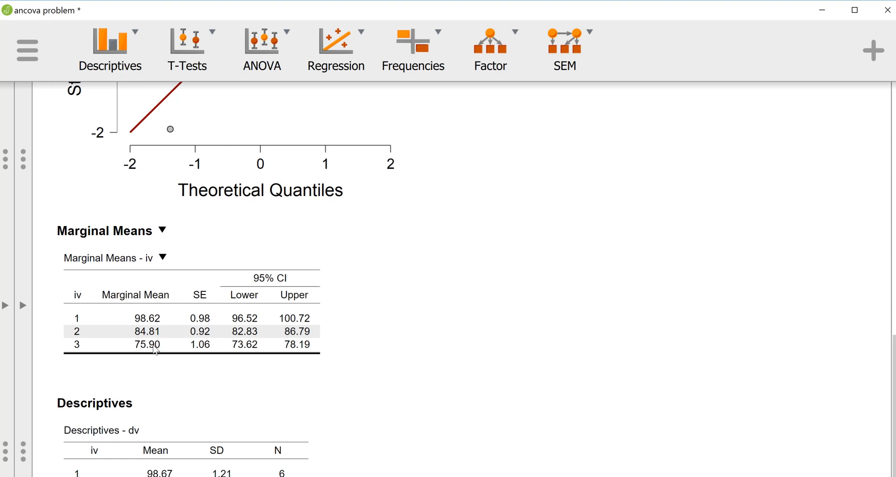
pyautogui.scroll(-3)
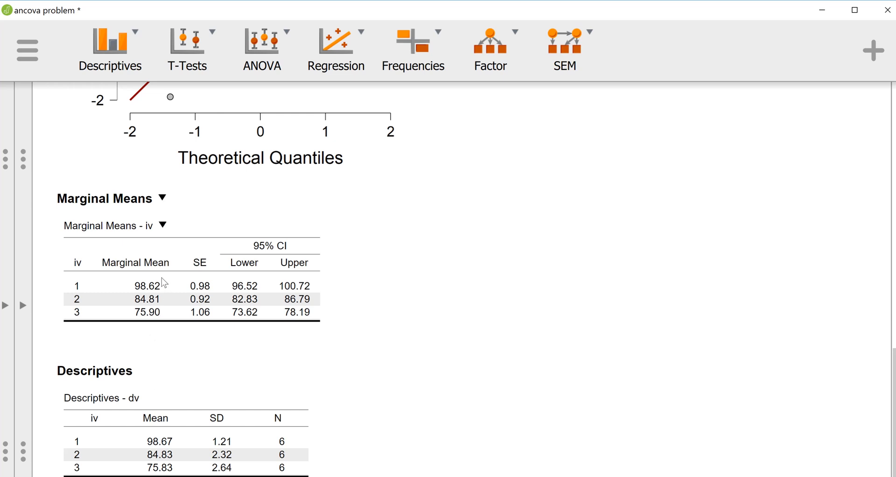
pyautogui.moveTo(147, 345)
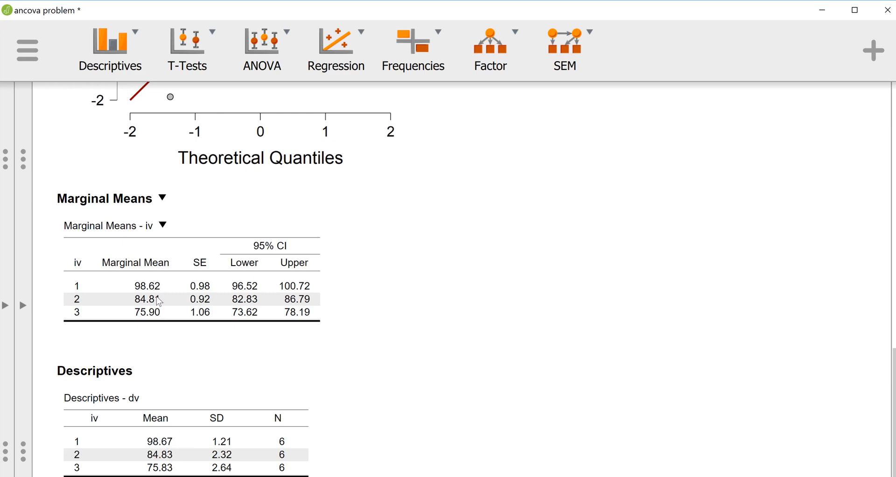
pyautogui.moveTo(163, 339)
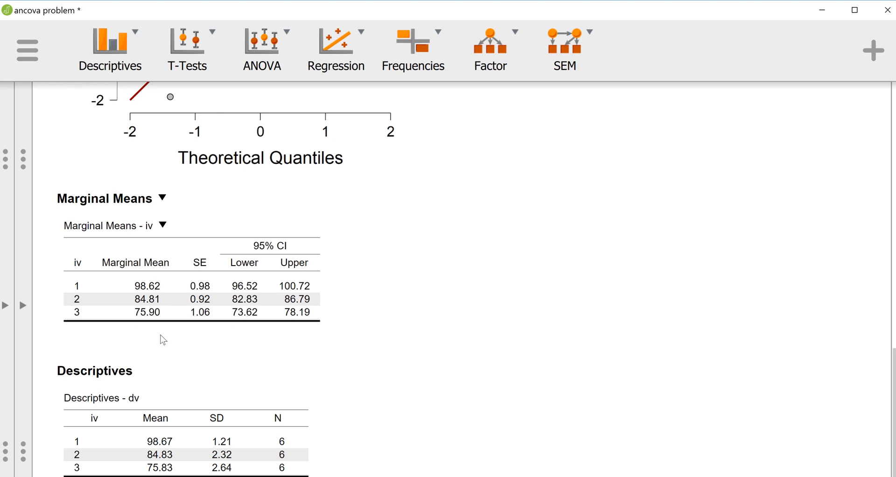
pyautogui.scroll(3)
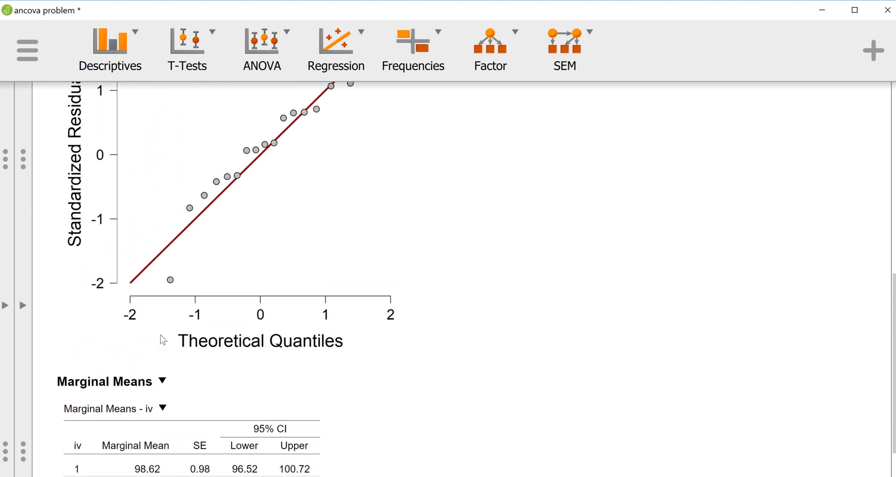
pyautogui.scroll(3)
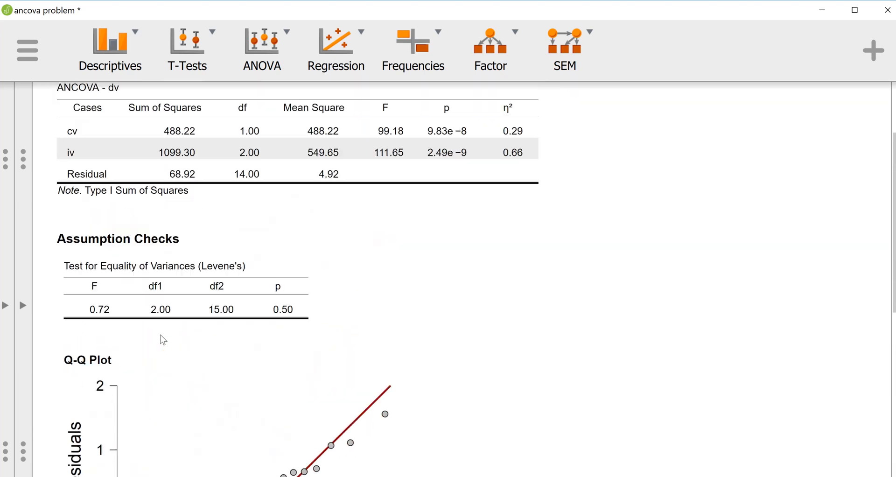
pyautogui.scroll(3)
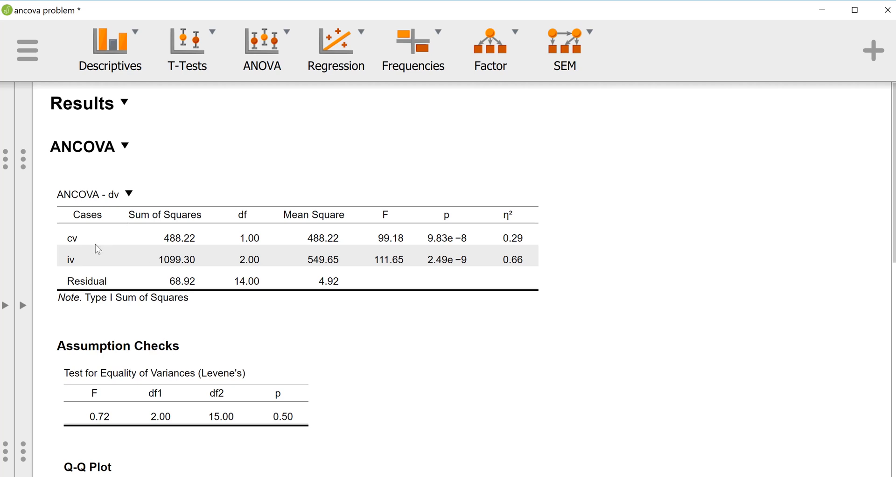
pyautogui.moveTo(422, 271)
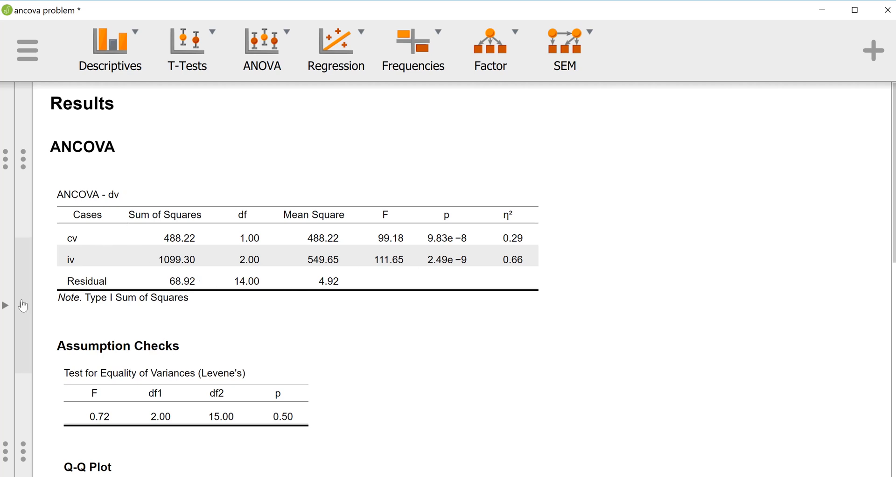
pyautogui.moveTo(6, 304)
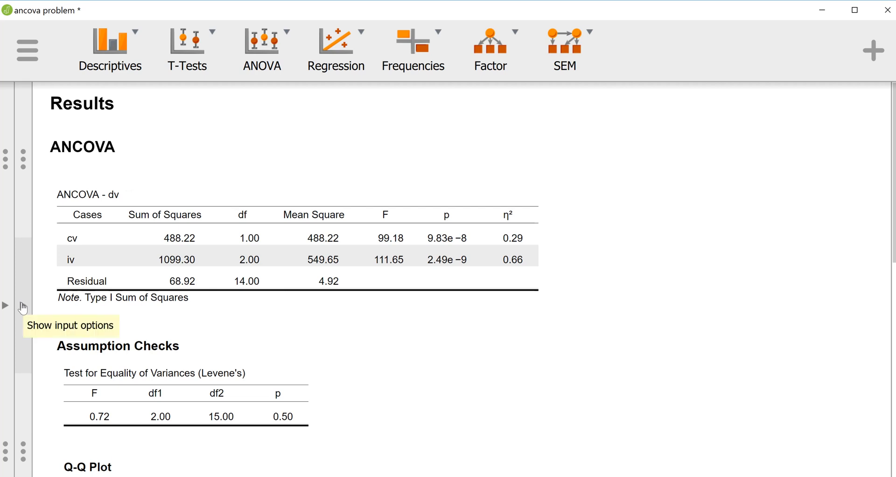
# - Add Cohen's d effect sizes to the Tukey post hoc comparisons and show results full width
pyautogui.click(5, 305)
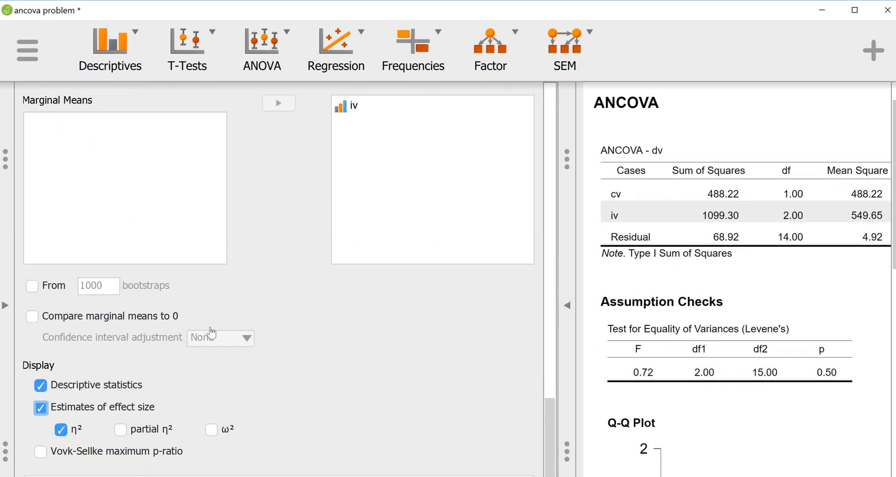
pyautogui.scroll(3)
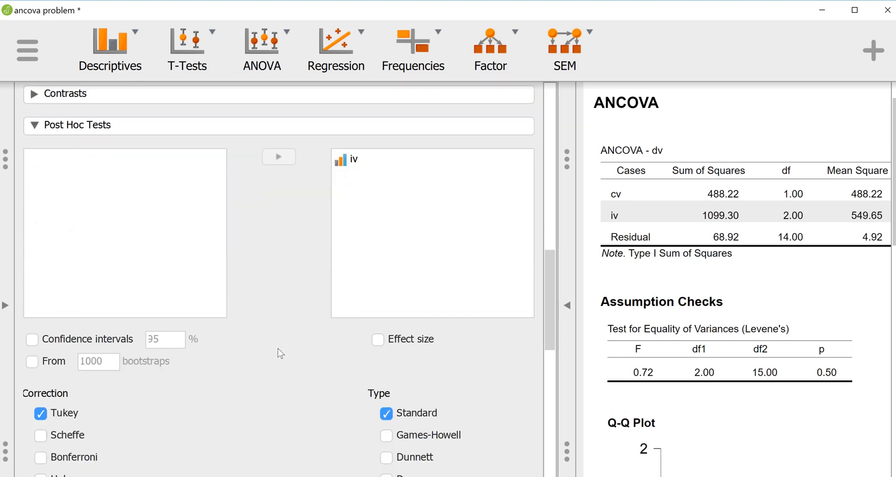
pyautogui.scroll(-3)
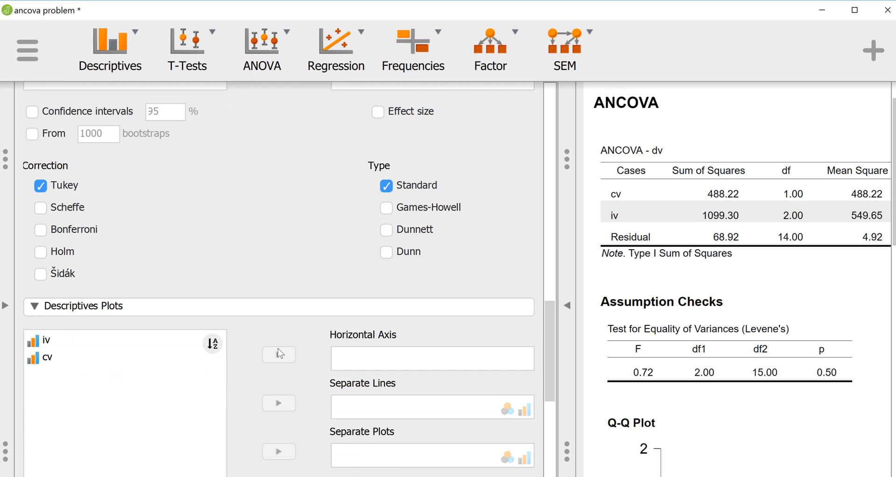
pyautogui.moveTo(379, 126)
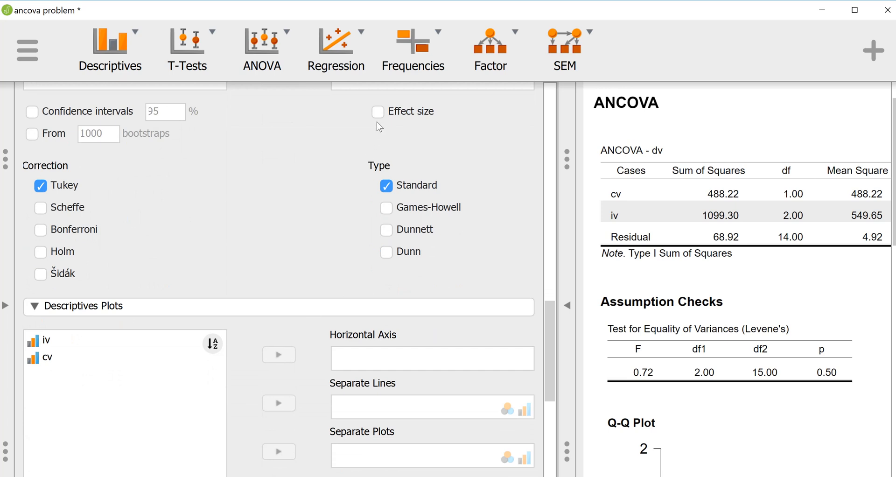
pyautogui.click(377, 111)
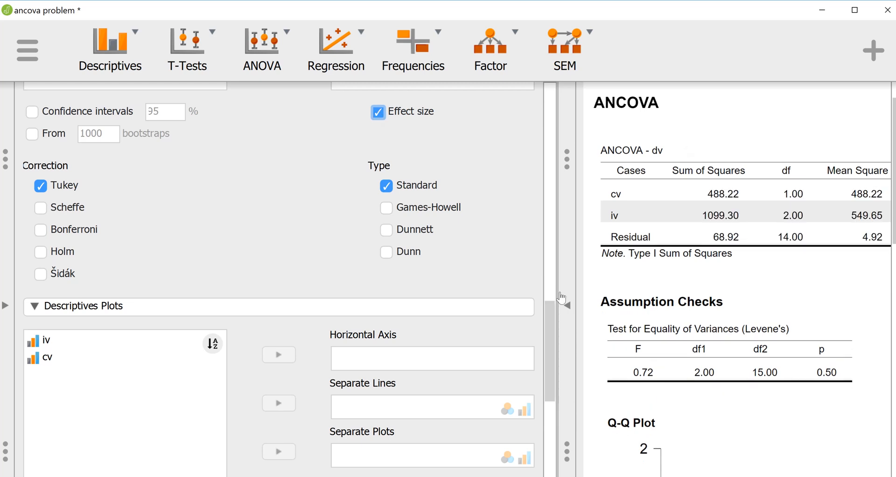
pyautogui.click(563, 301)
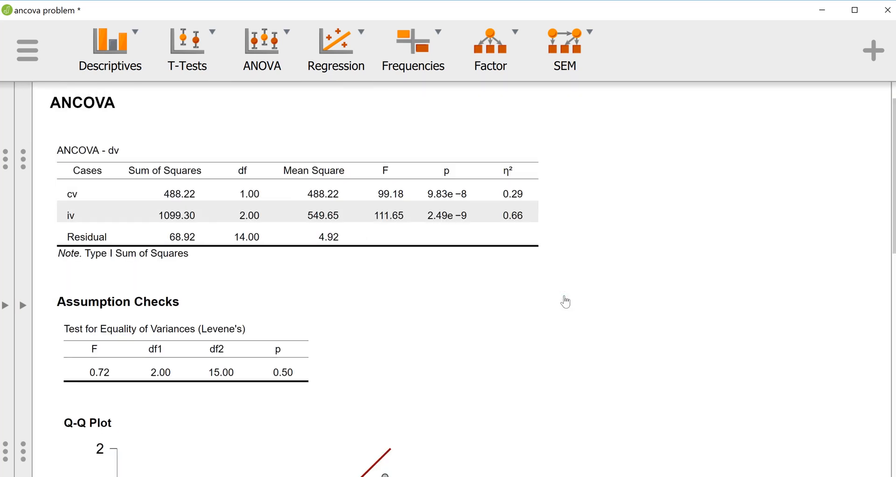
pyautogui.scroll(-3)
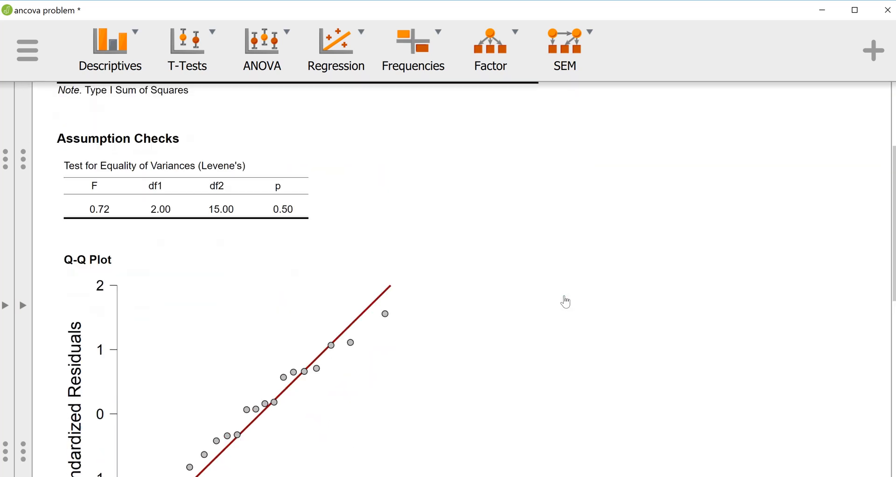
pyautogui.scroll(-3)
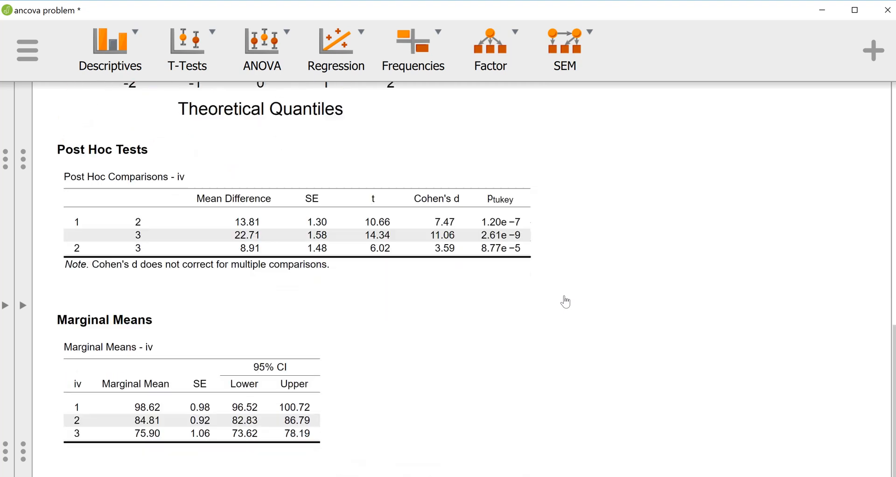
pyautogui.scroll(-3)
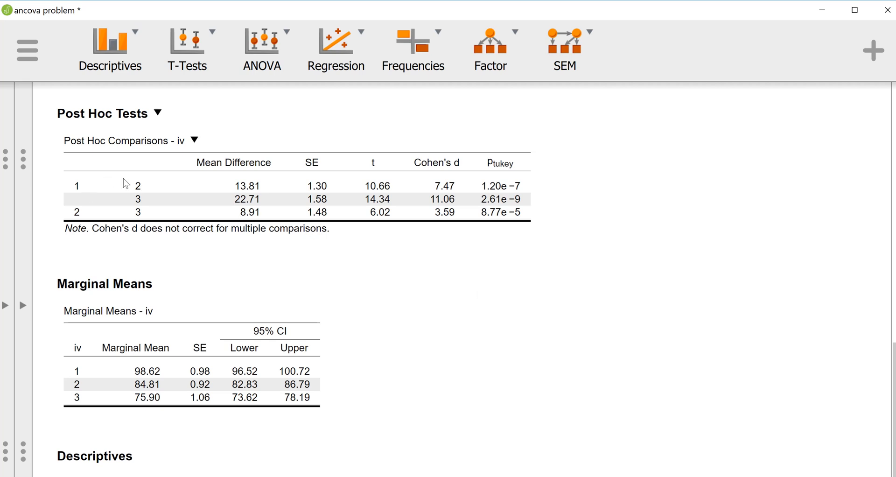
pyautogui.moveTo(139, 186)
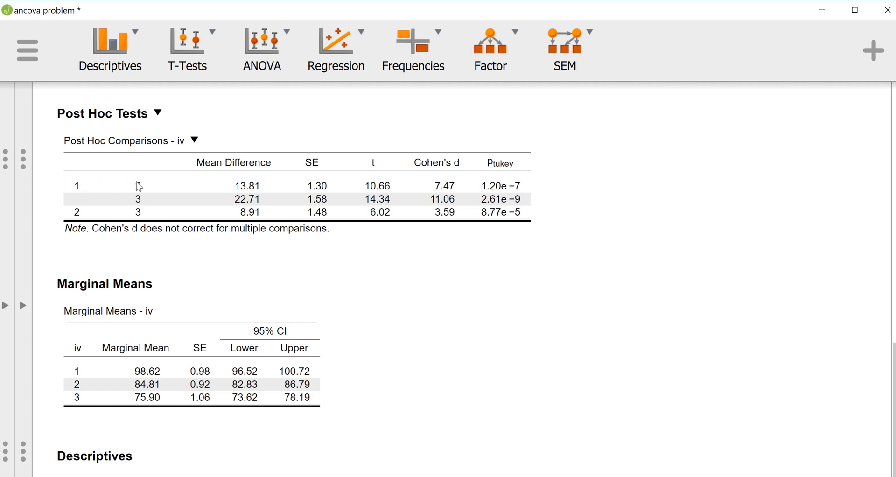
pyautogui.moveTo(231, 189)
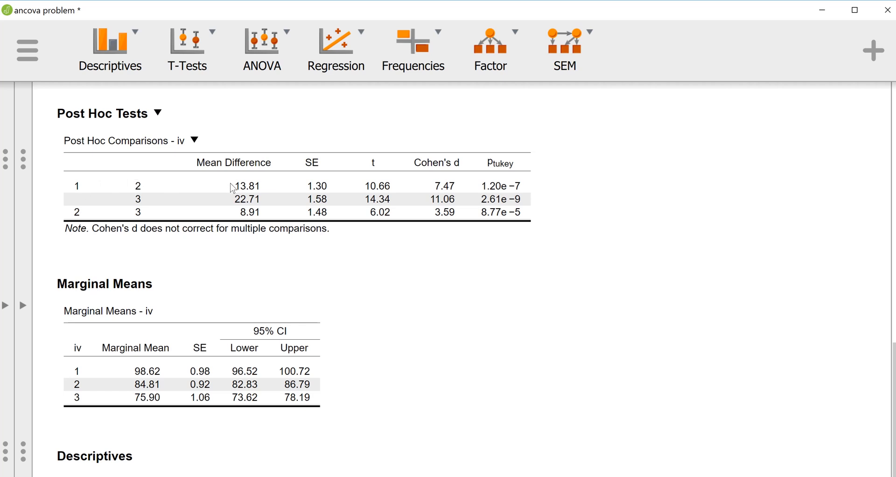
pyautogui.moveTo(410, 185)
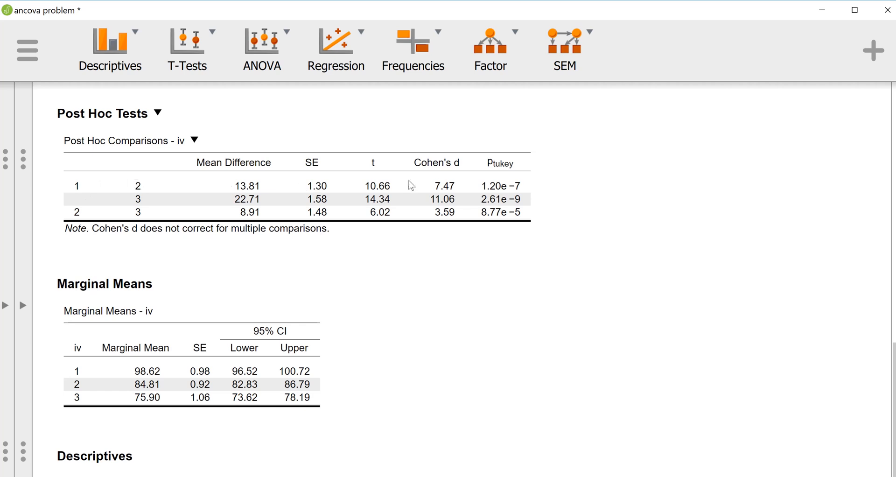
pyautogui.moveTo(435, 190)
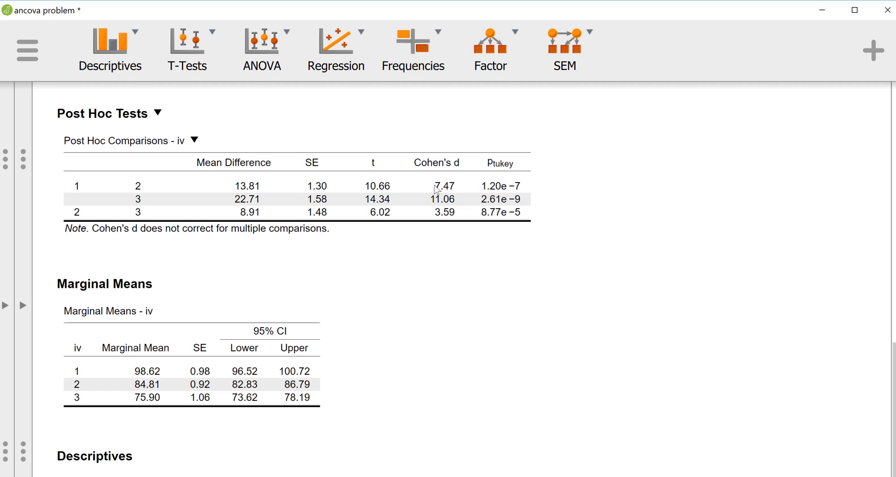
pyautogui.moveTo(264, 164)
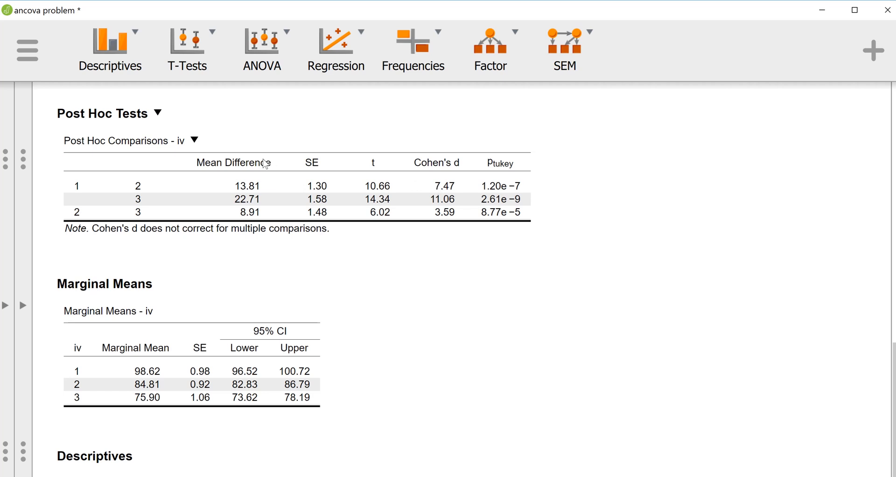
pyautogui.moveTo(101, 189)
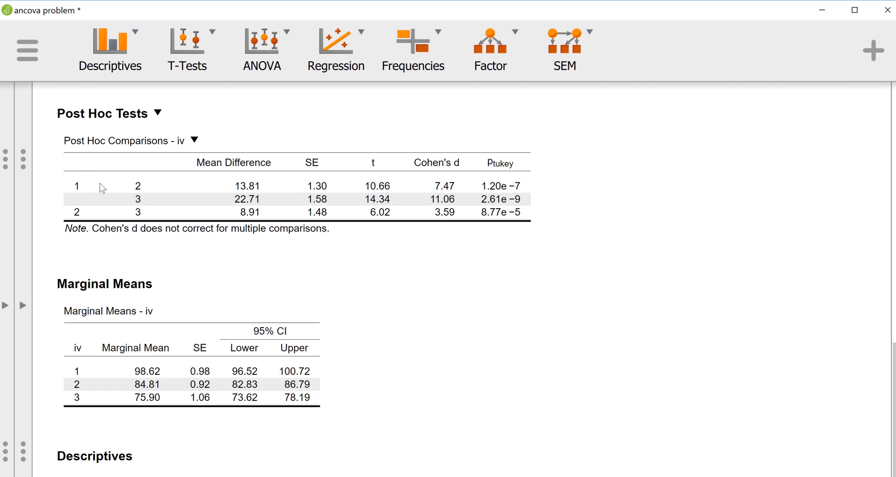
pyautogui.moveTo(238, 207)
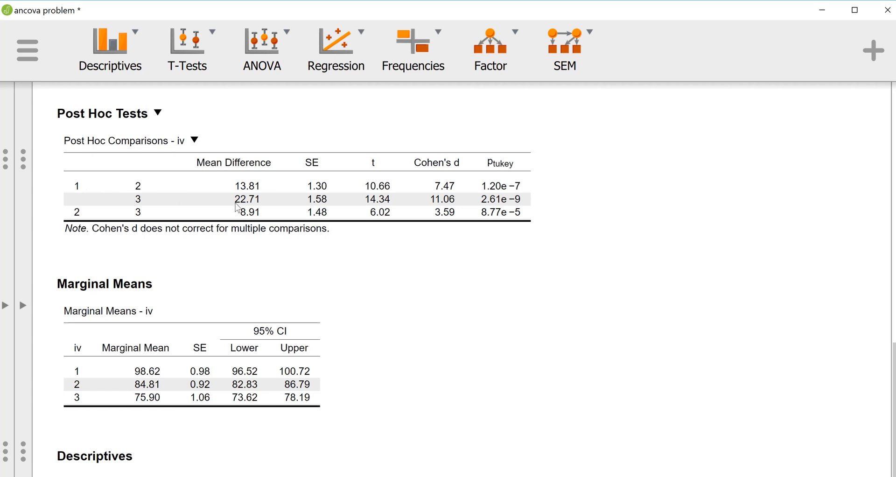
pyautogui.moveTo(435, 202)
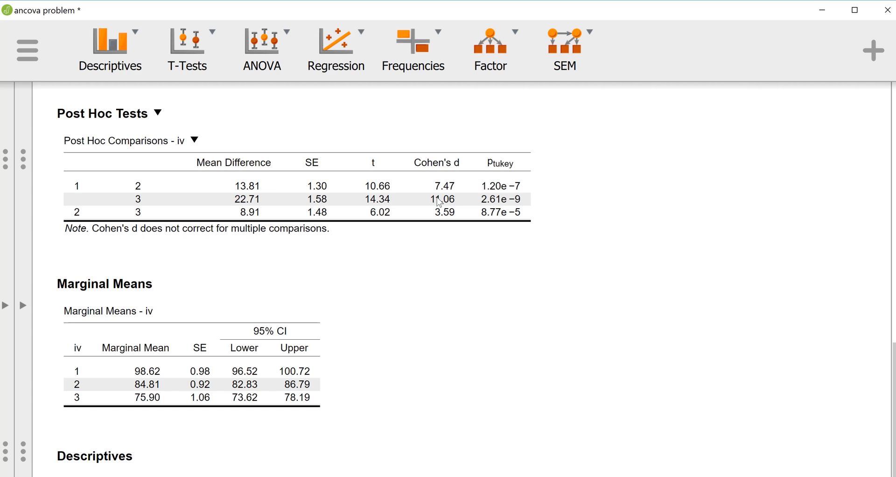
pyautogui.moveTo(486, 200)
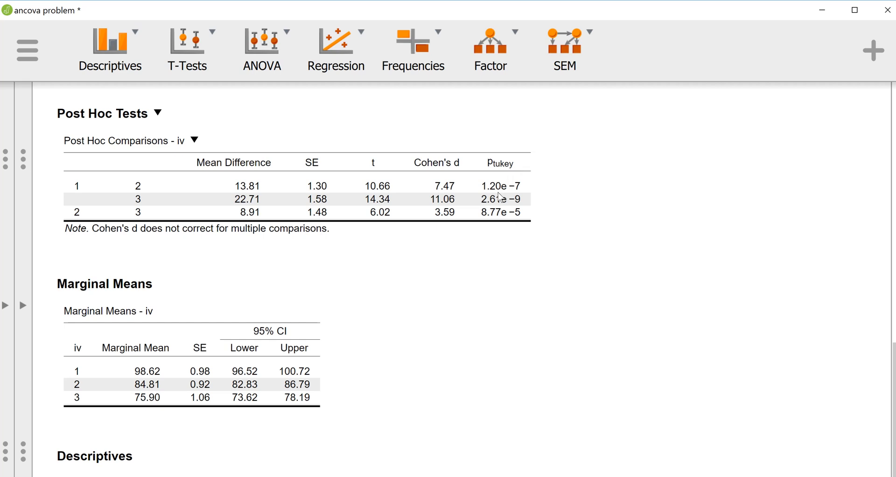
pyautogui.moveTo(80, 220)
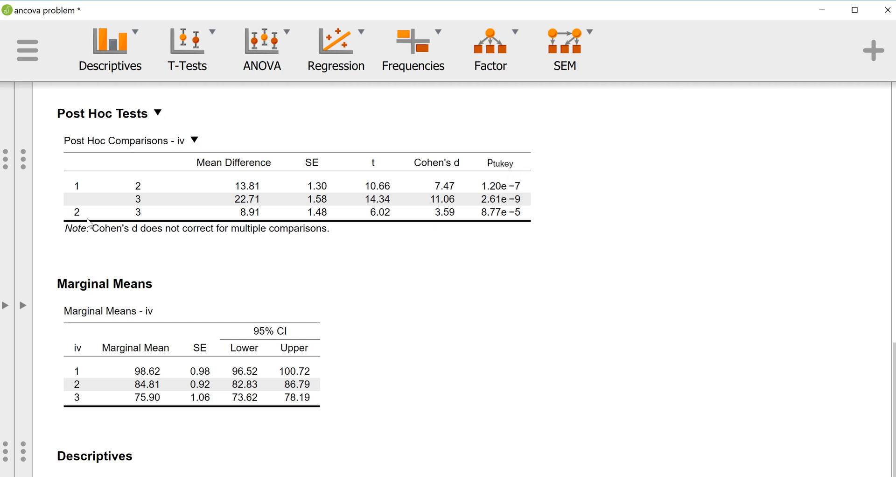
pyautogui.moveTo(155, 219)
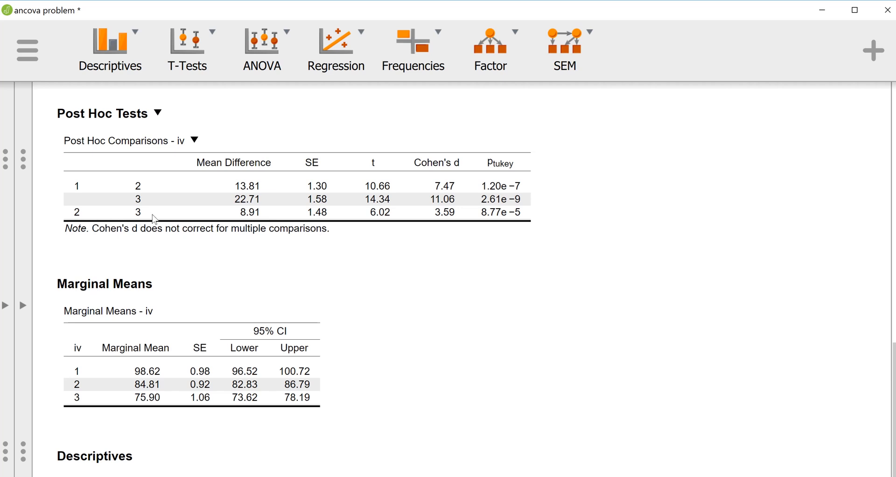
pyautogui.moveTo(237, 212)
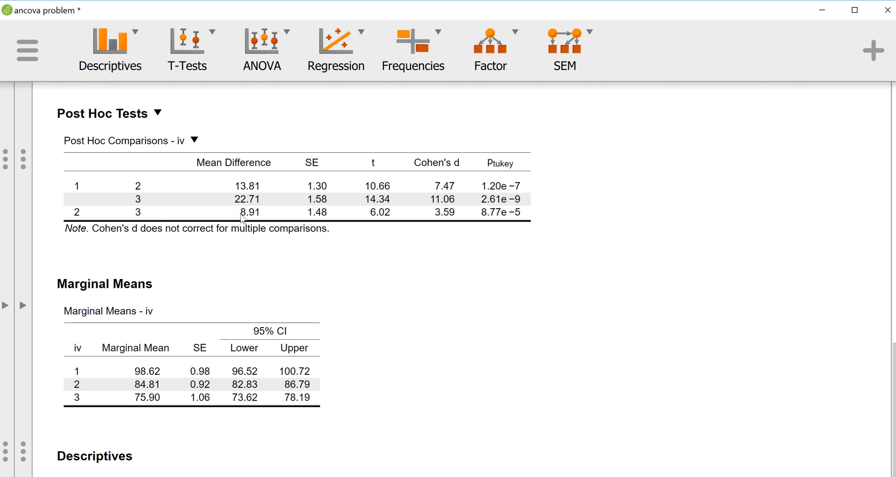
pyautogui.moveTo(274, 217)
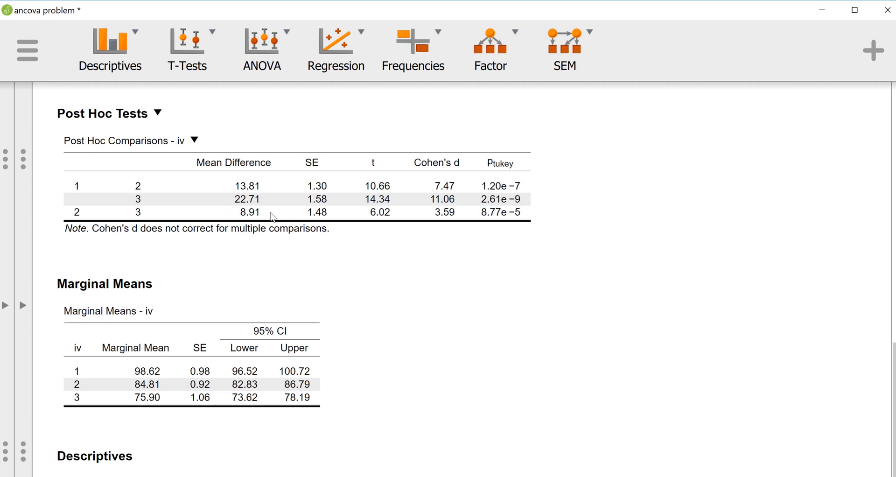
pyautogui.moveTo(349, 211)
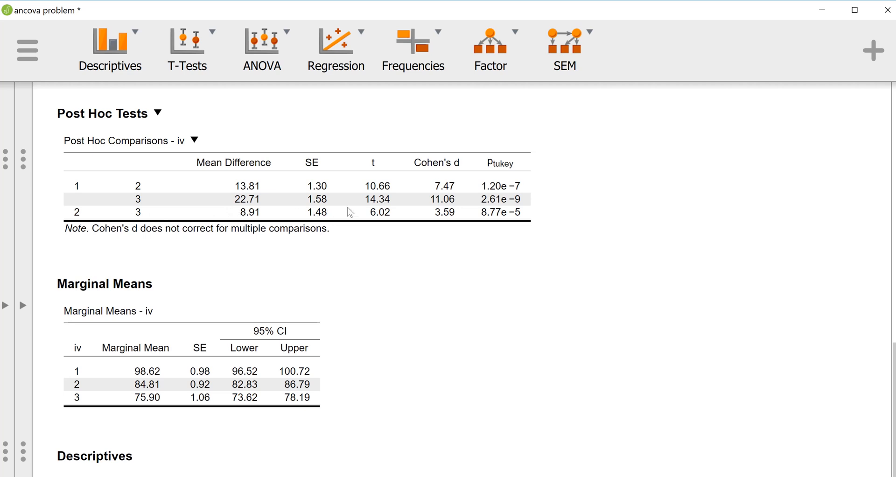
pyautogui.moveTo(441, 216)
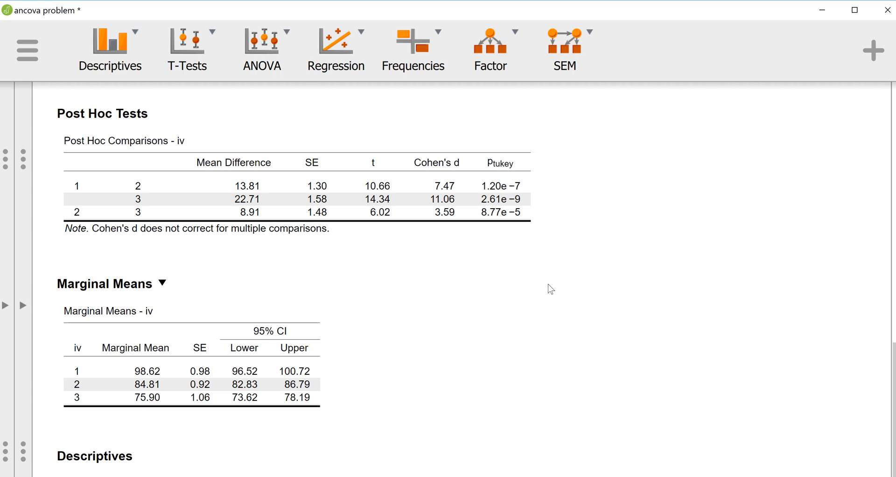
pyautogui.scroll(-3)
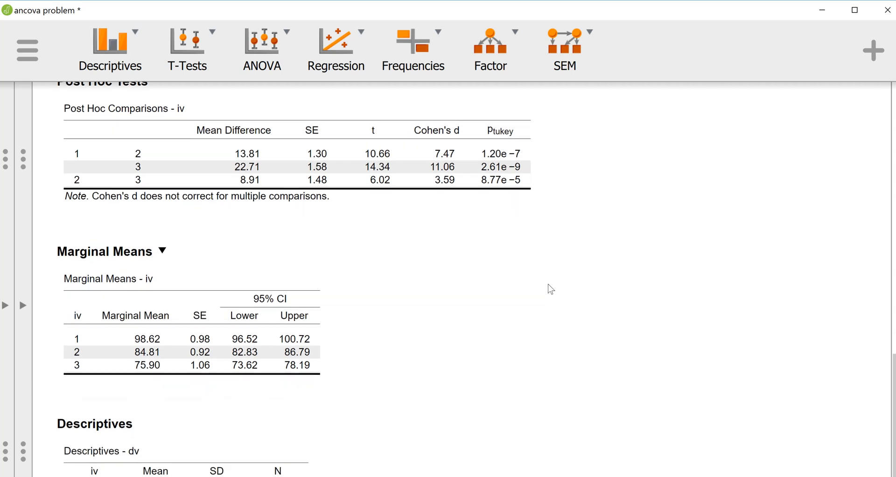
pyautogui.scroll(3)
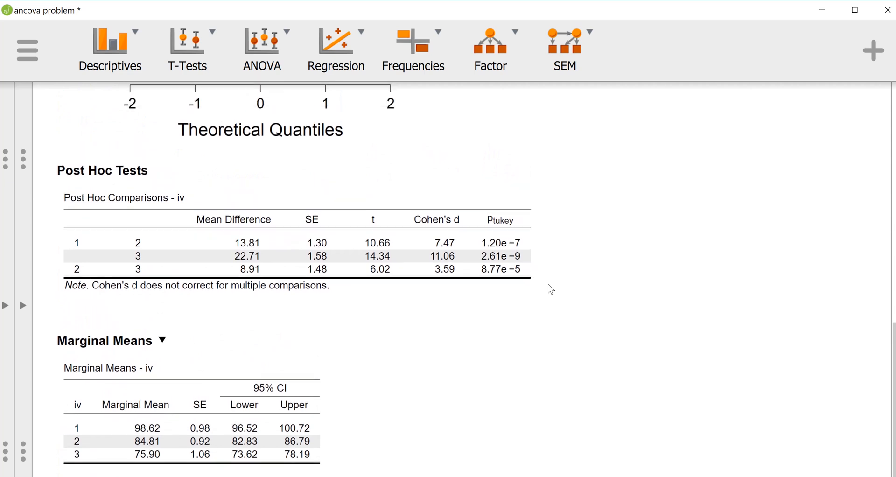
pyautogui.scroll(3)
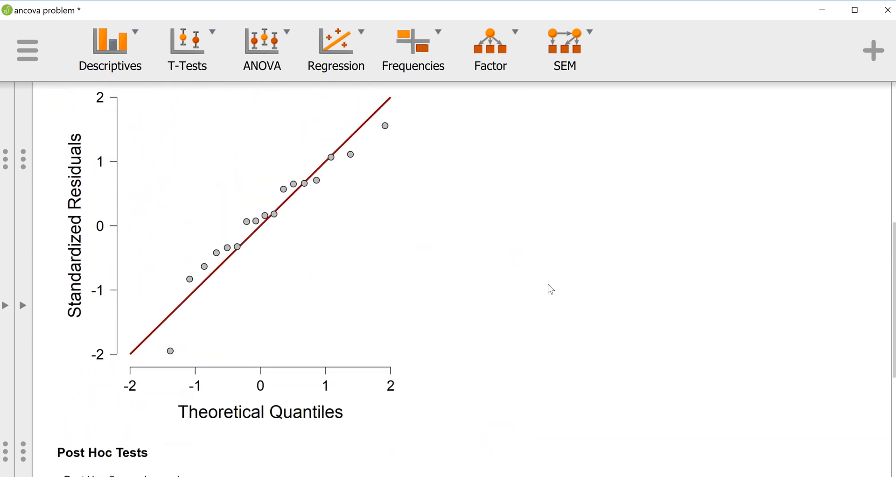
pyautogui.scroll(3)
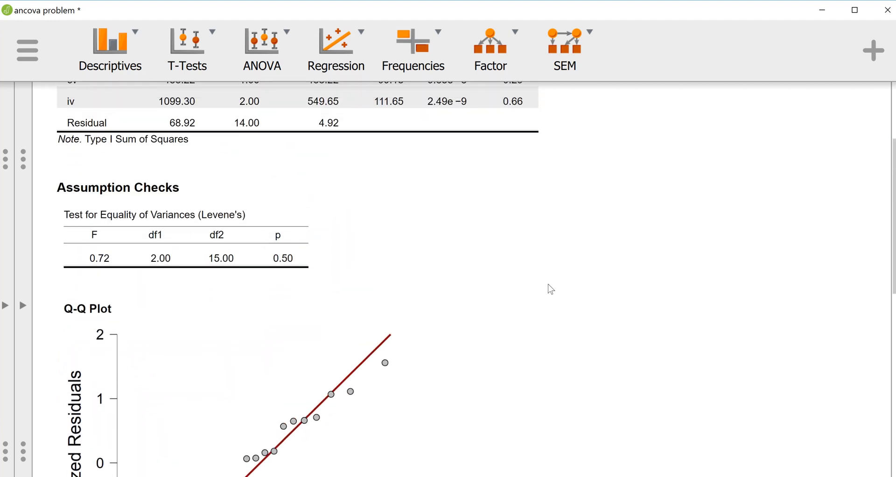
pyautogui.scroll(3)
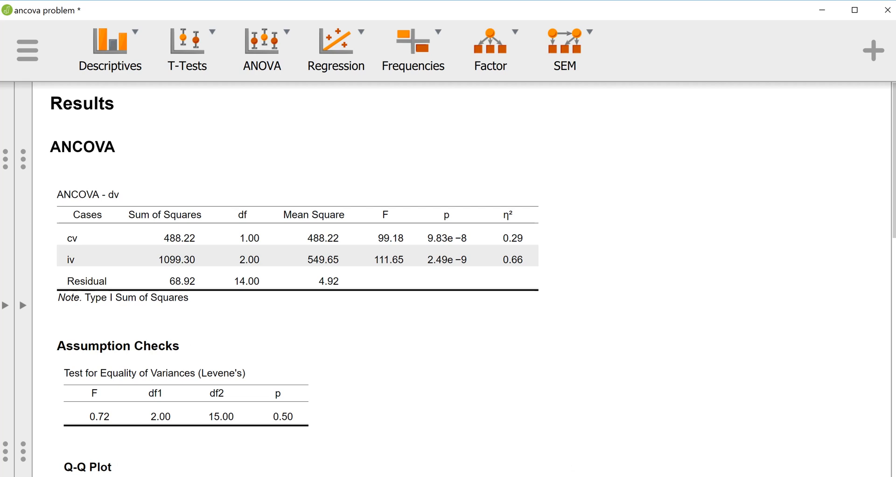
pyautogui.moveTo(448, 311)
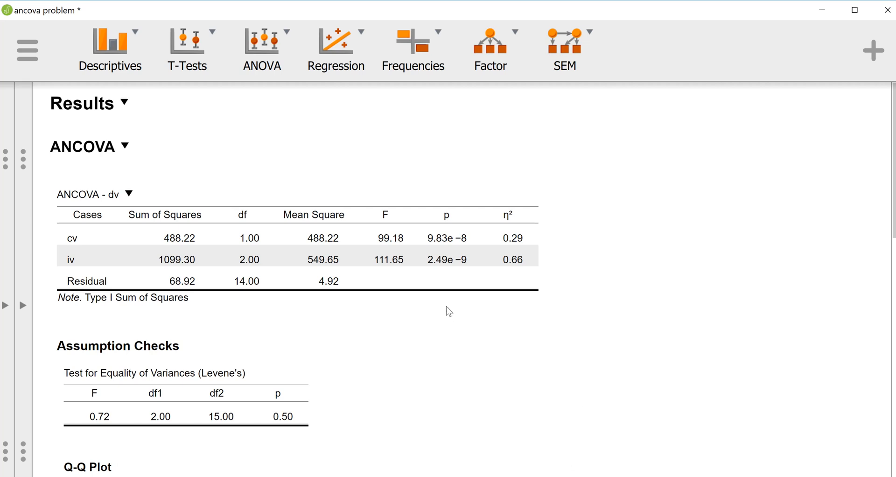